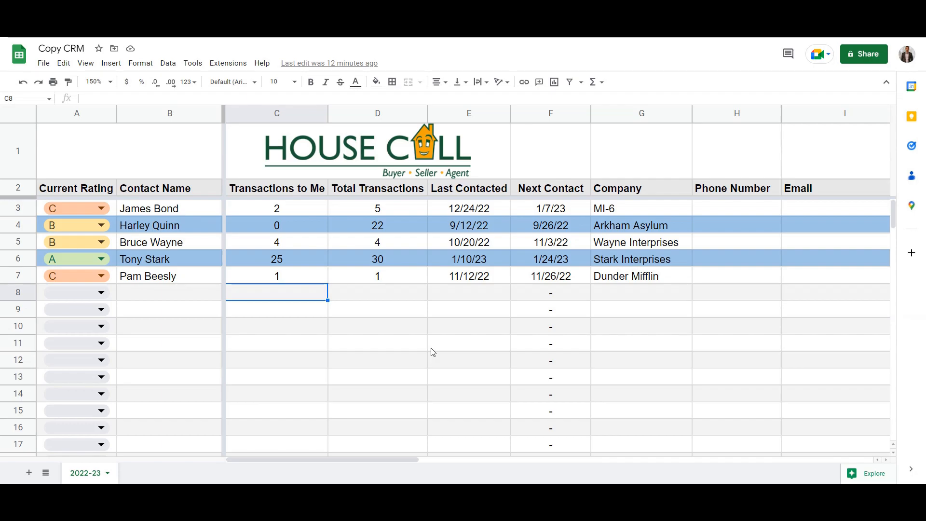
{"action": "mouse_move", "coordinate": [431, 201]}
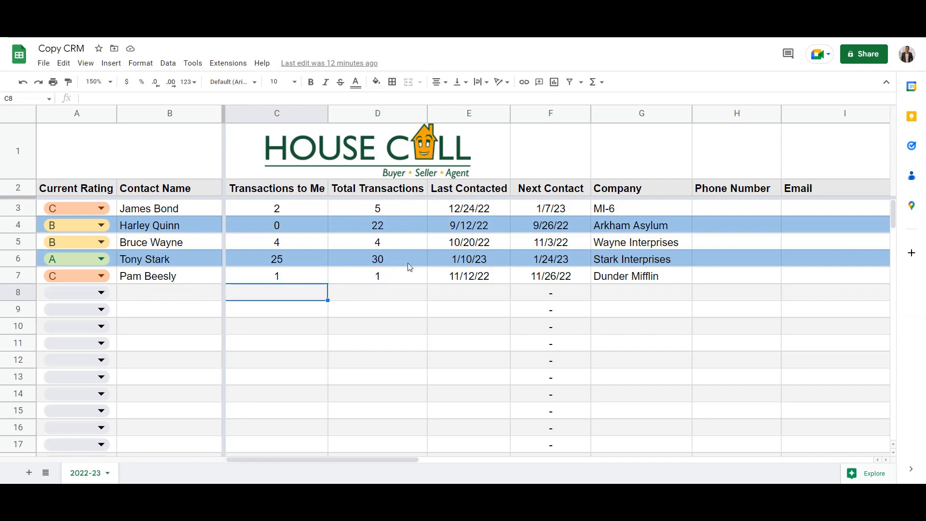
{"action": "mouse_move", "coordinate": [300, 271]}
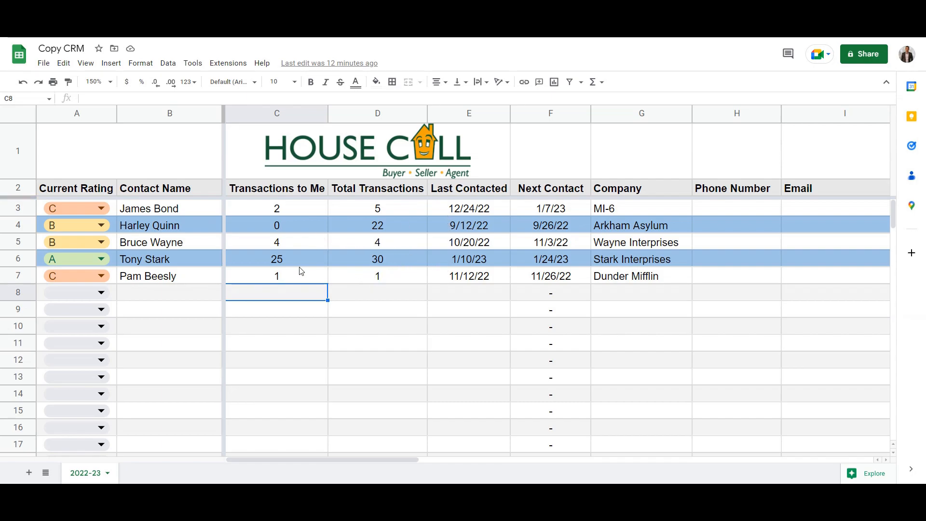
{"action": "mouse_move", "coordinate": [235, 250]}
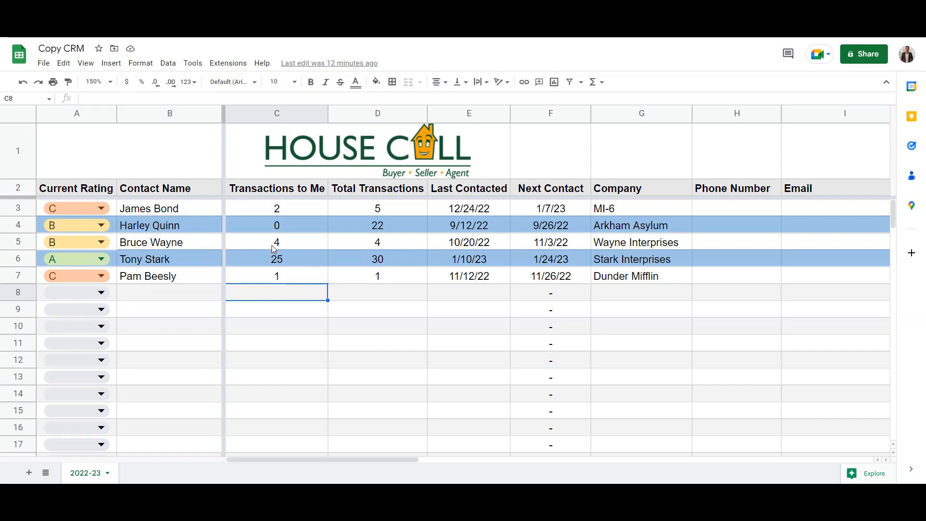
{"action": "mouse_move", "coordinate": [270, 278]}
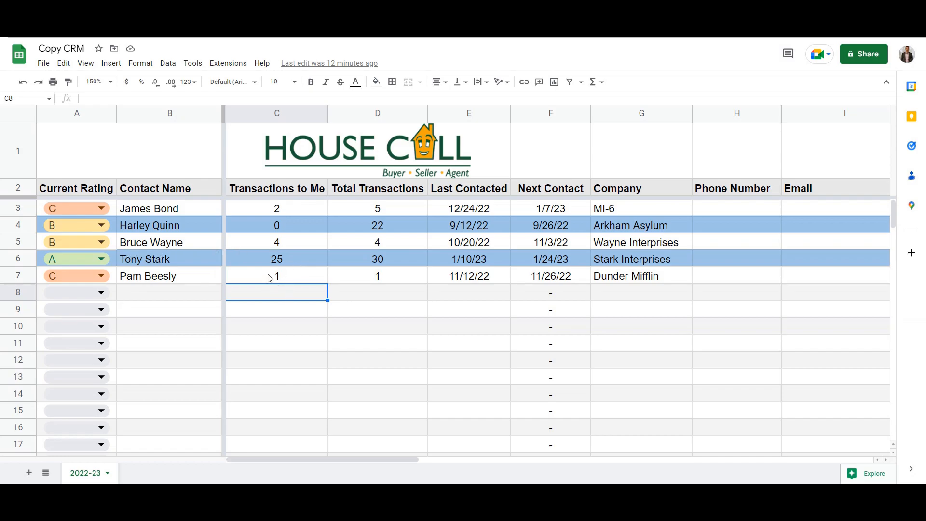
Review James Bond's and Harley Quinn's transactions-to-me and total transaction values
{"action": "left_click", "coordinate": [277, 209]}
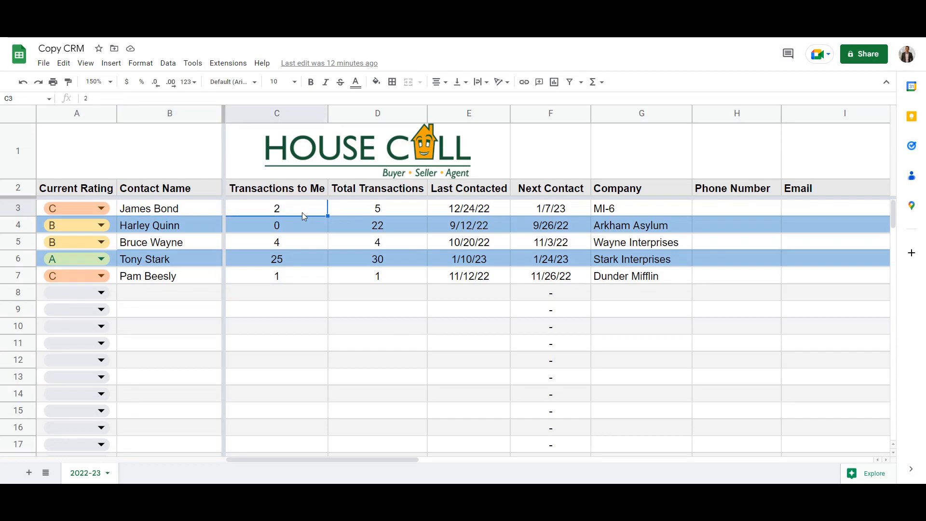
{"action": "mouse_move", "coordinate": [287, 206]}
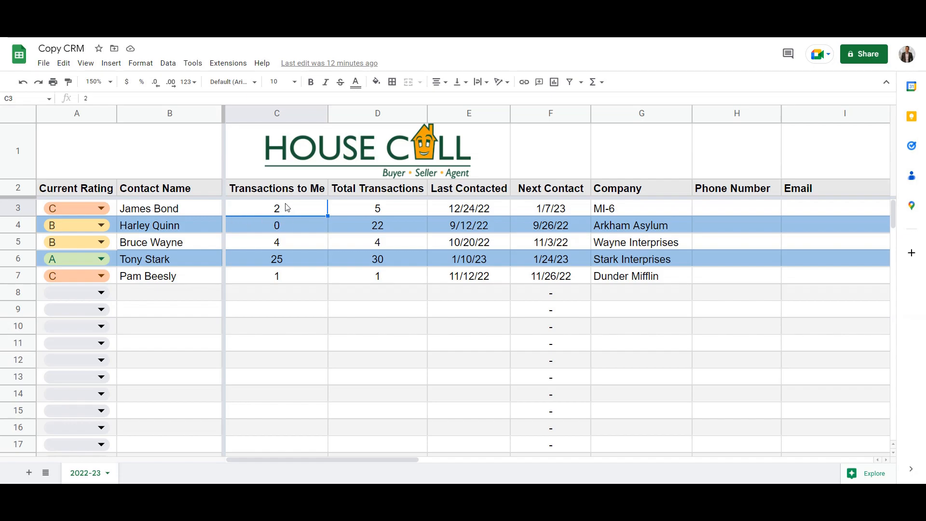
{"action": "left_click", "coordinate": [378, 208]}
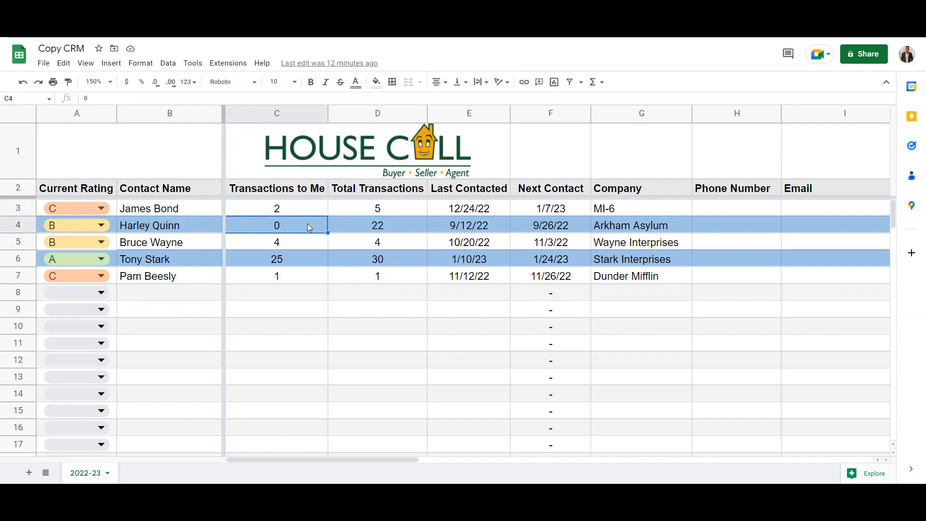
{"action": "left_click", "coordinate": [377, 225]}
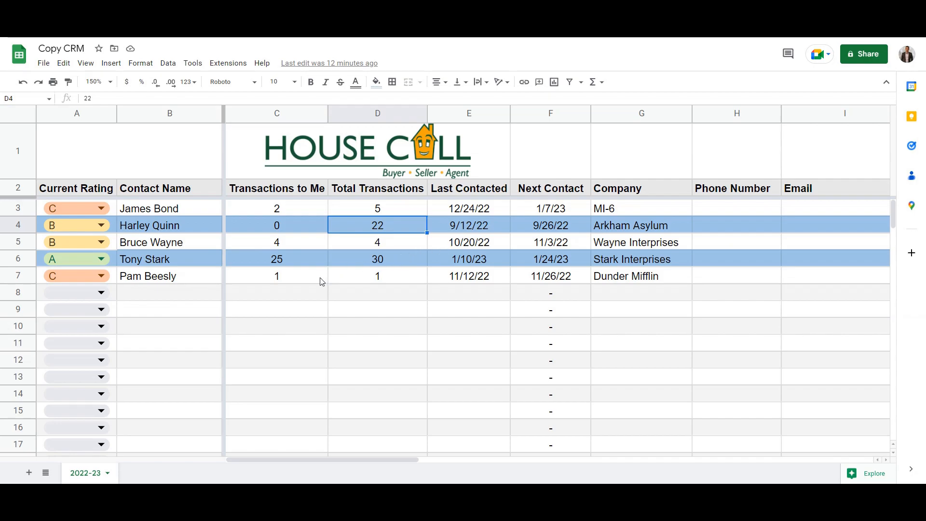
{"action": "mouse_move", "coordinate": [306, 281]}
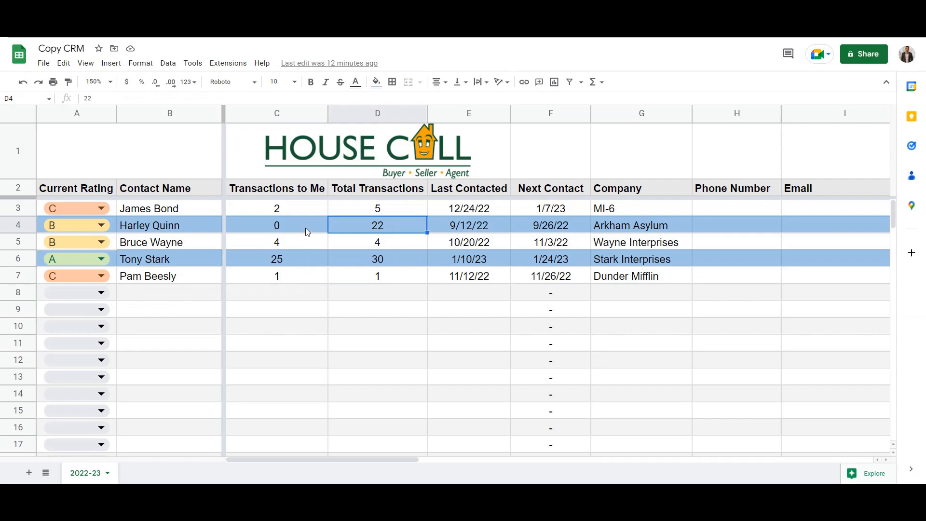
{"action": "mouse_move", "coordinate": [434, 244]}
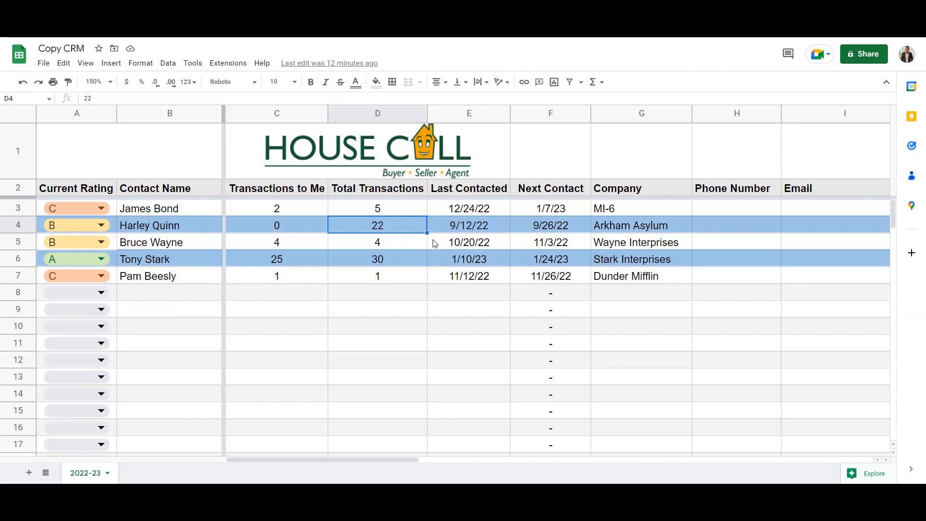
{"action": "mouse_move", "coordinate": [307, 303]}
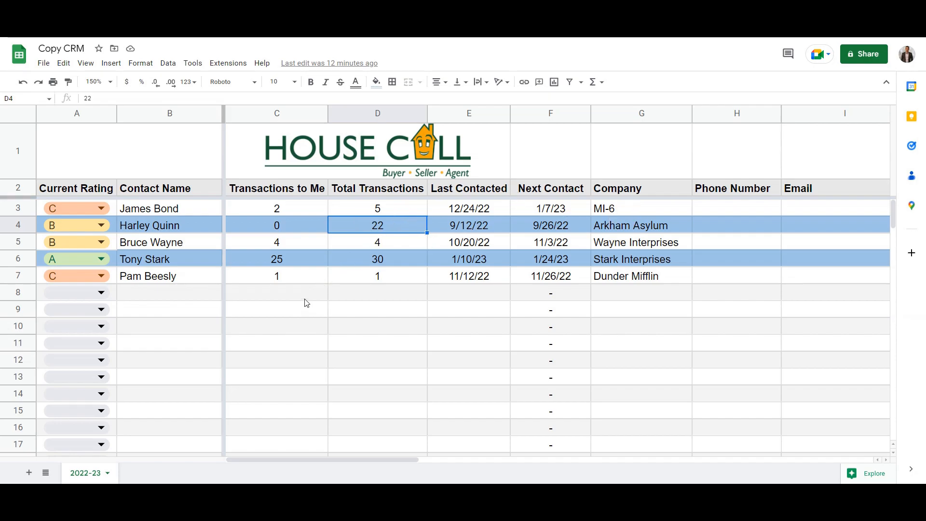
{"action": "mouse_move", "coordinate": [362, 300]}
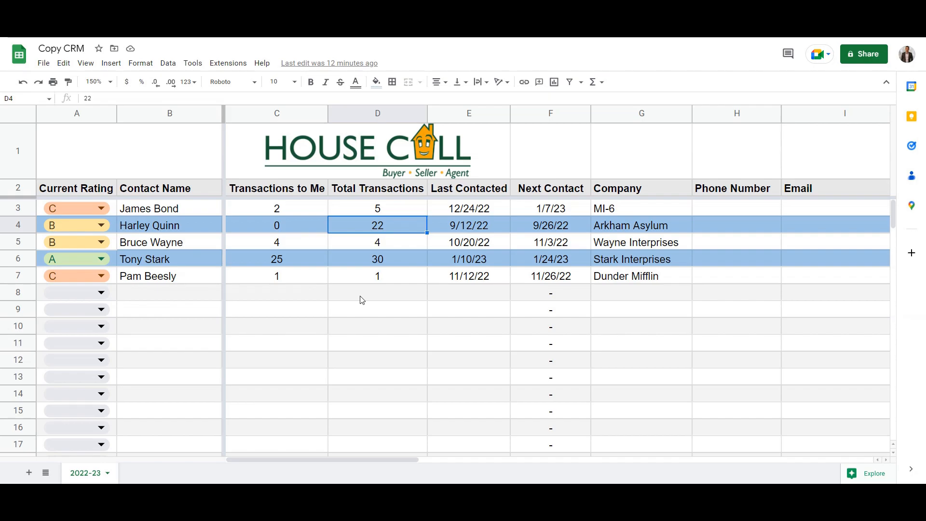
{"action": "mouse_move", "coordinate": [389, 282]}
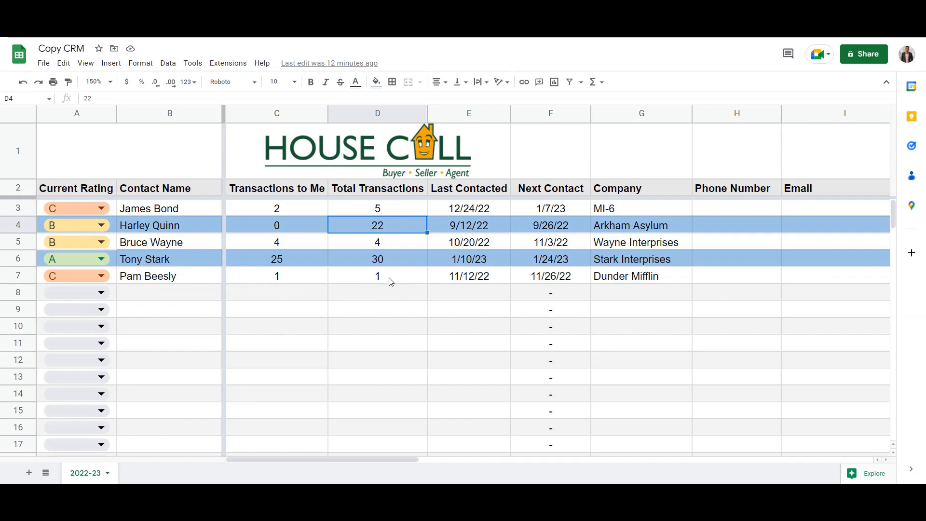
{"action": "mouse_move", "coordinate": [406, 292]}
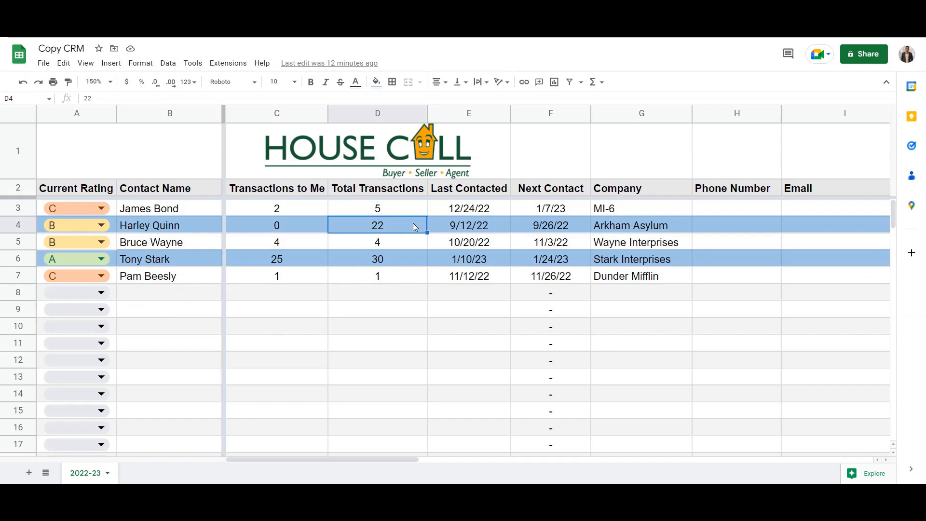
{"action": "mouse_move", "coordinate": [269, 245]}
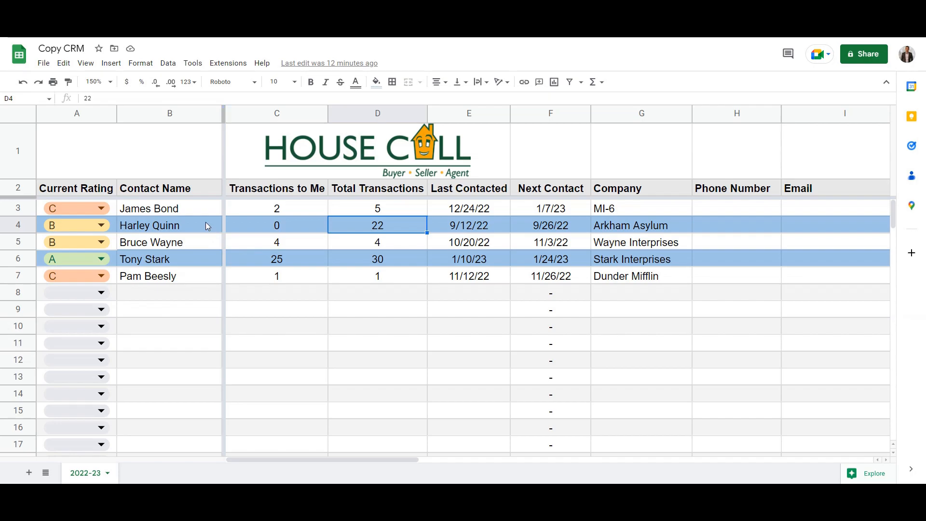
{"action": "left_click", "coordinate": [377, 208]}
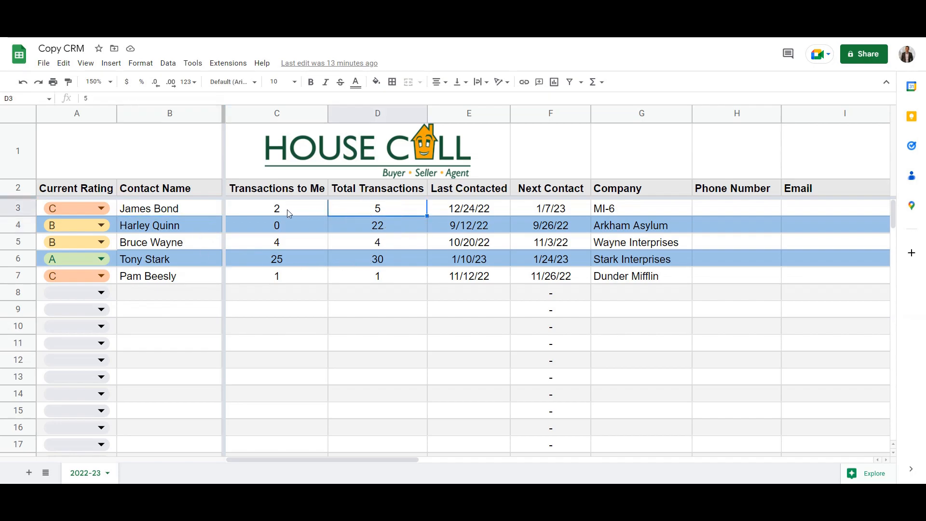
{"action": "left_click", "coordinate": [276, 207]}
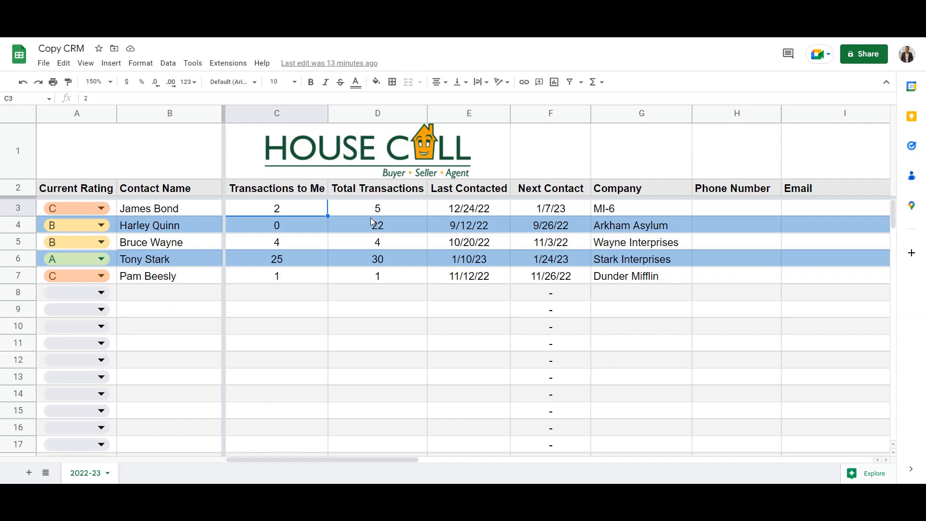
{"action": "mouse_move", "coordinate": [306, 232]}
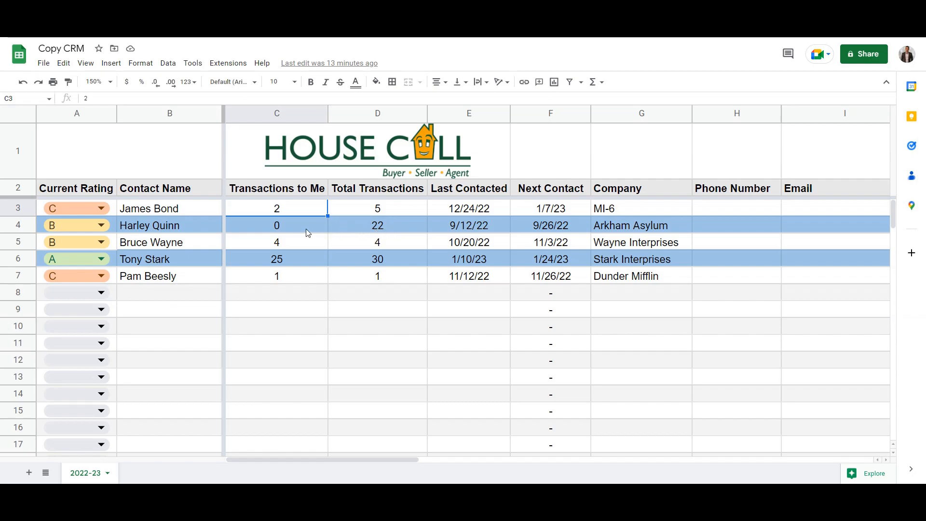
{"action": "left_click", "coordinate": [277, 225]}
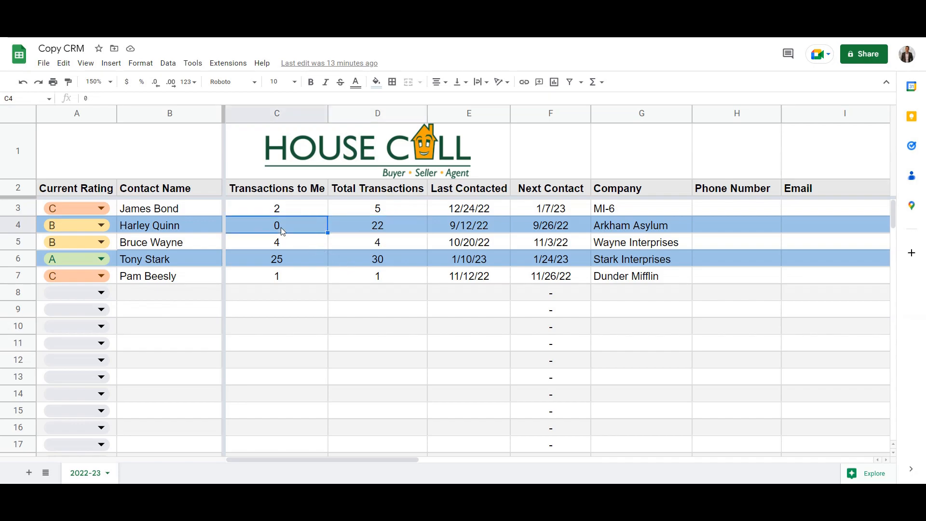
{"action": "mouse_move", "coordinate": [295, 212]}
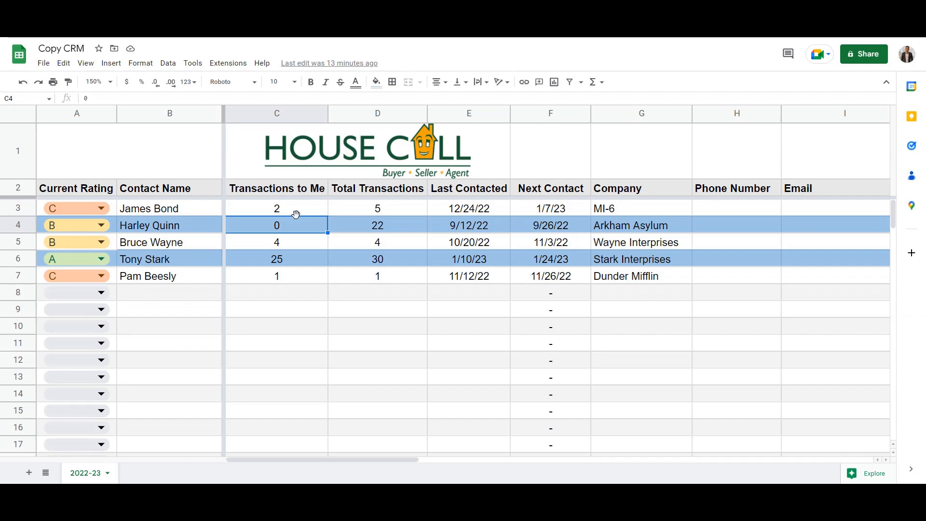
{"action": "mouse_move", "coordinate": [291, 229]}
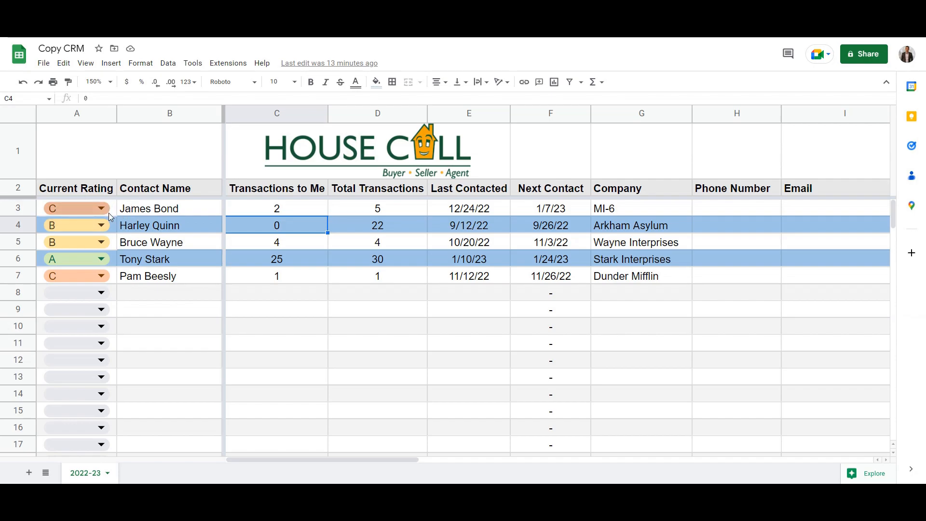
{"action": "mouse_move", "coordinate": [180, 223]}
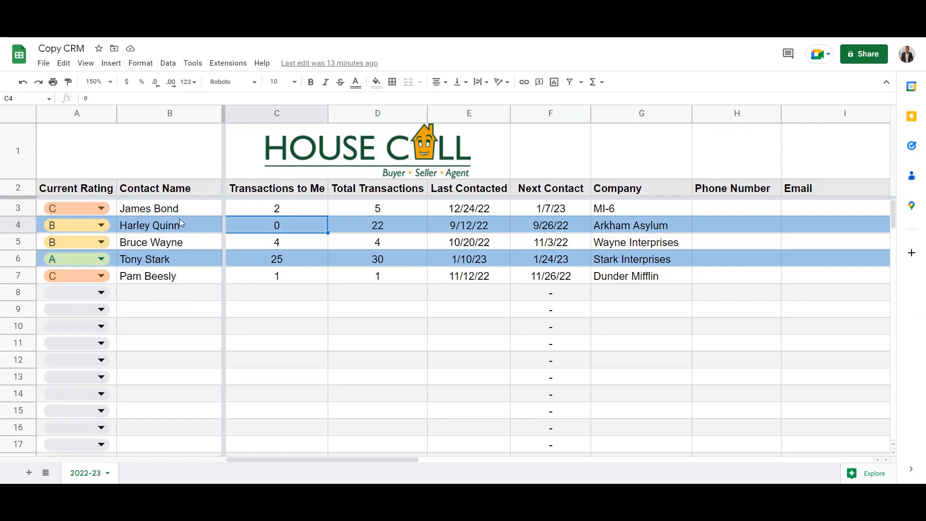
Inspect James Bond's rating and contact name cells and the row 7 transactions value
{"action": "left_click", "coordinate": [75, 208]}
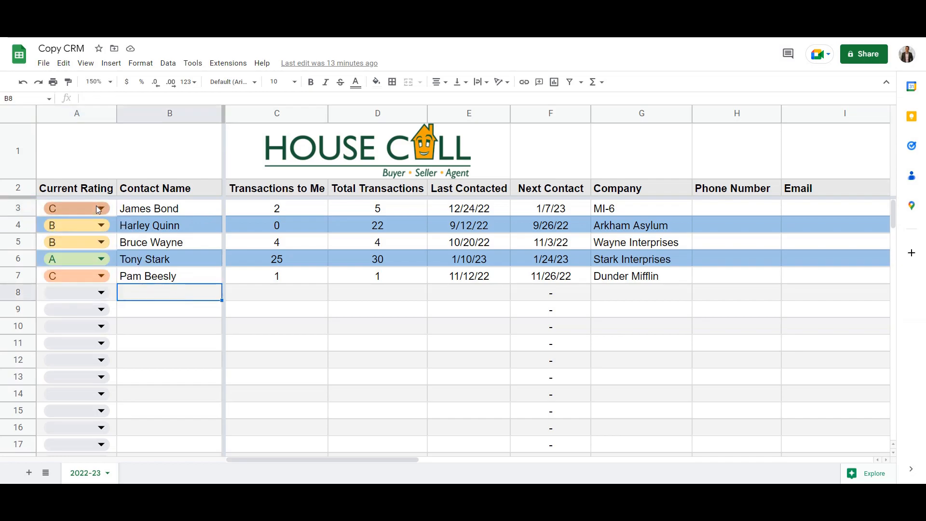
{"action": "mouse_move", "coordinate": [183, 269]}
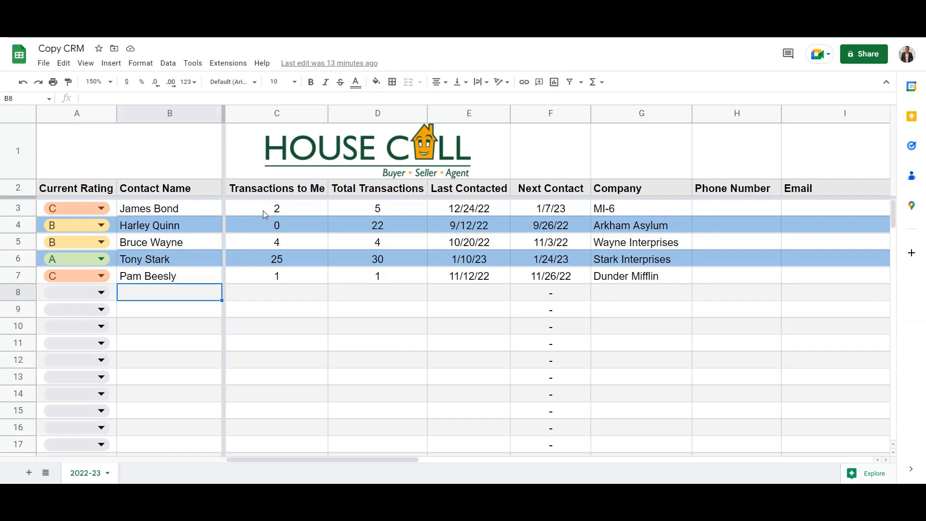
{"action": "mouse_move", "coordinate": [231, 203]}
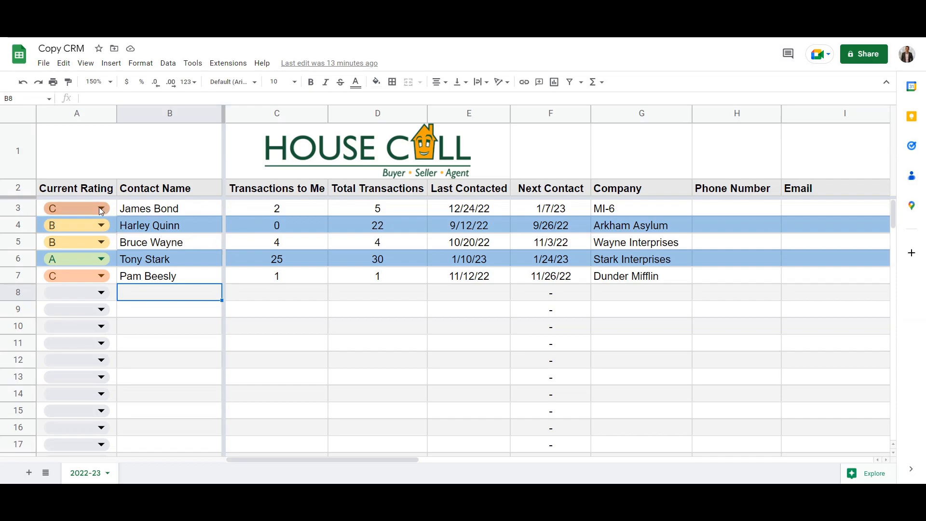
{"action": "left_click", "coordinate": [170, 208]}
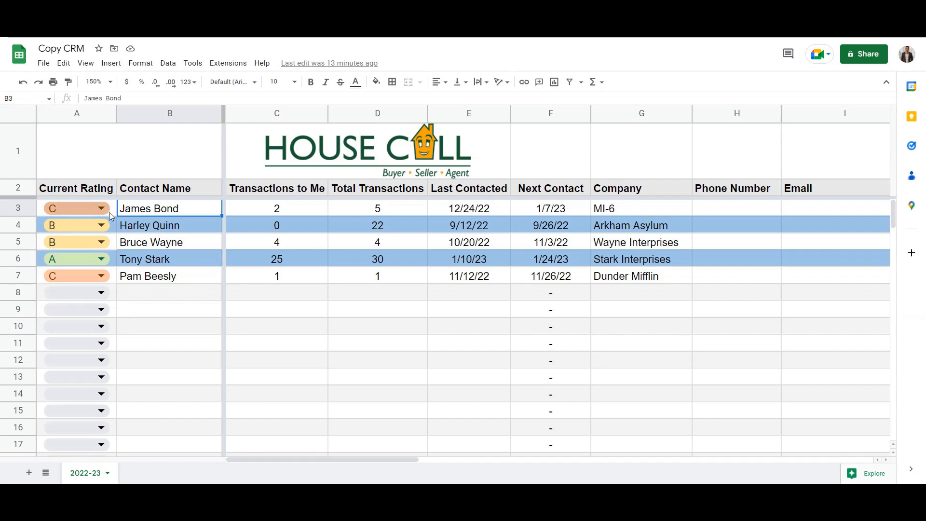
{"action": "left_click", "coordinate": [77, 208]}
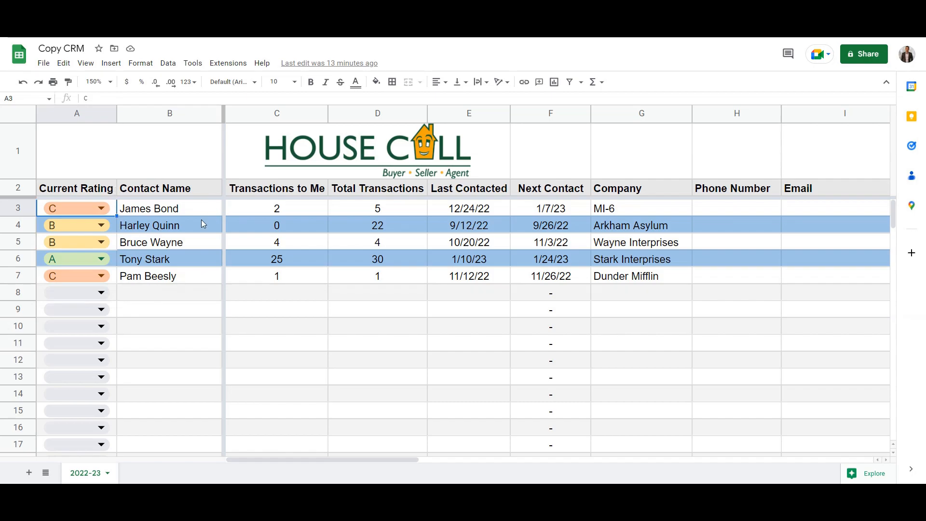
{"action": "mouse_move", "coordinate": [154, 277]}
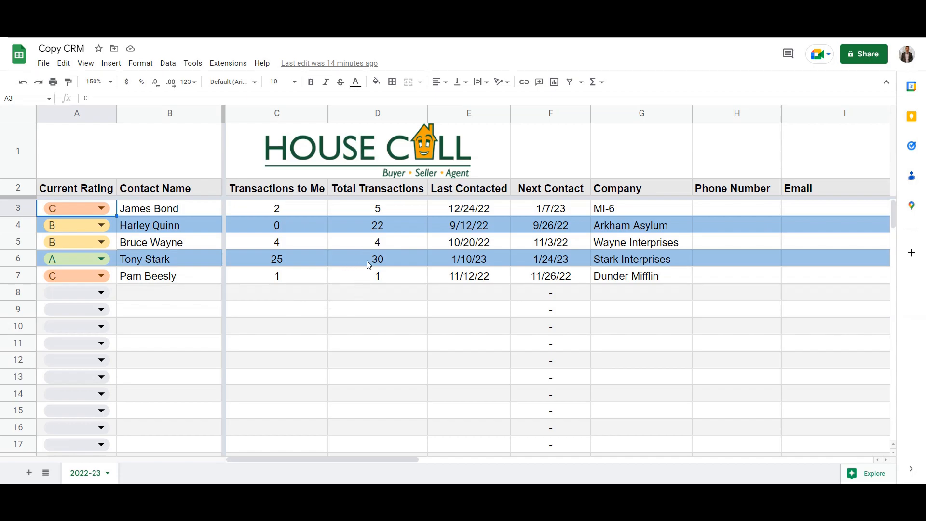
{"action": "mouse_move", "coordinate": [233, 230]}
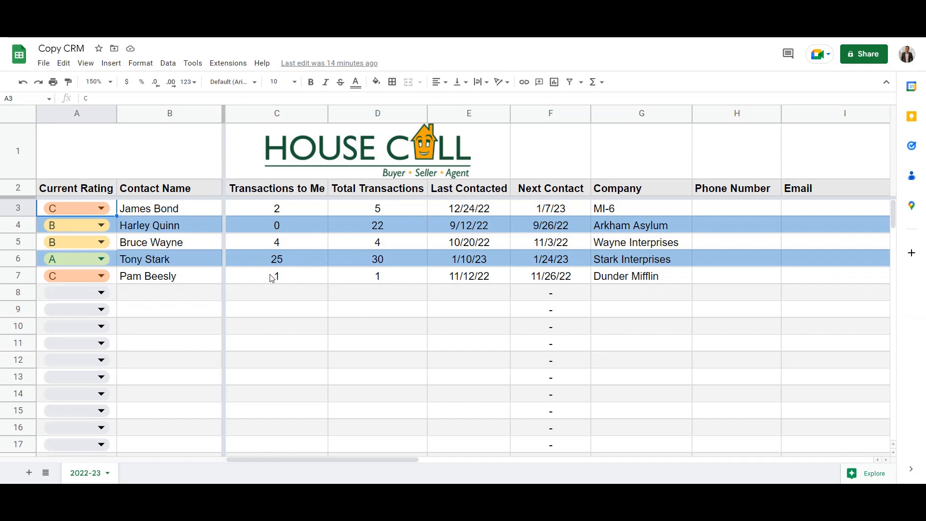
{"action": "left_click", "coordinate": [276, 276]}
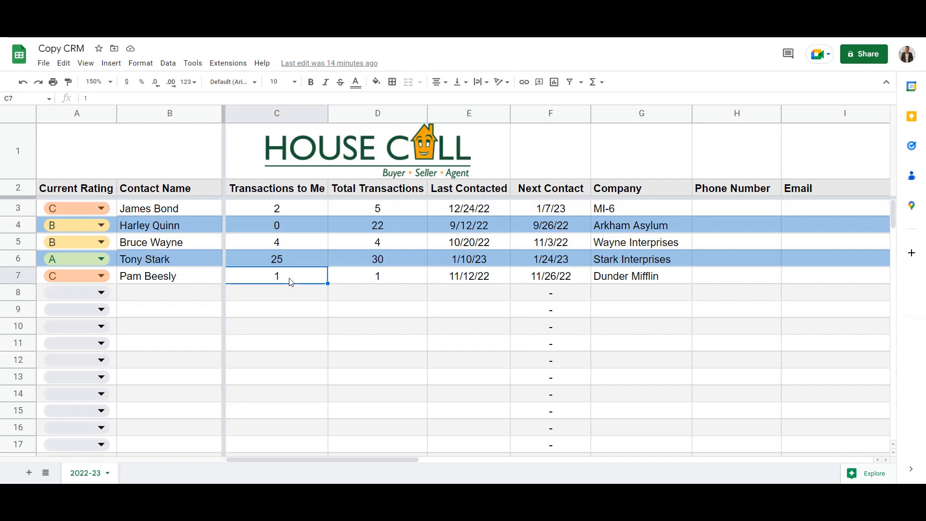
{"action": "mouse_move", "coordinate": [285, 248]}
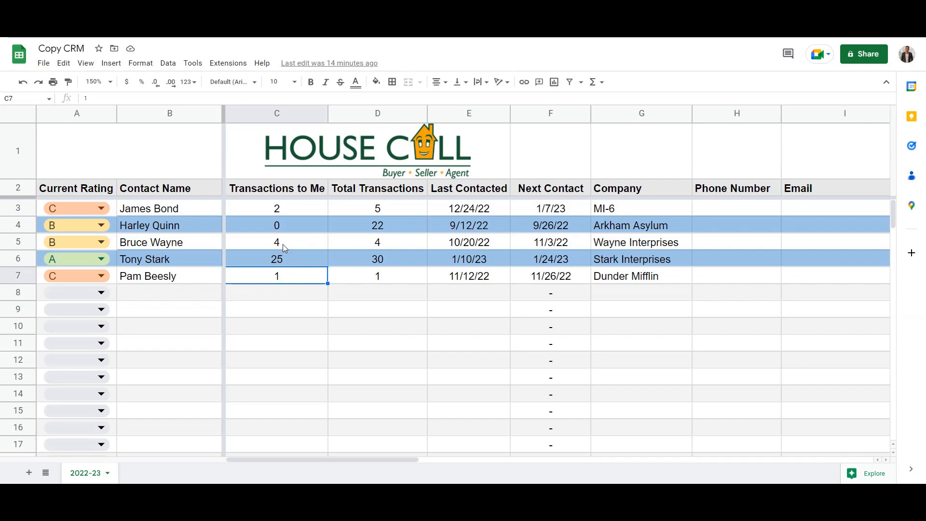
{"action": "mouse_move", "coordinate": [273, 304]}
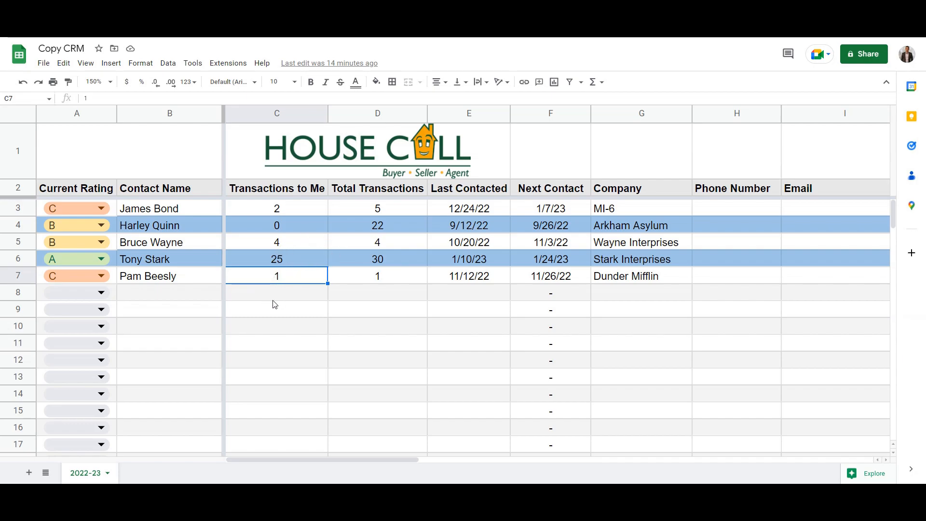
{"action": "mouse_move", "coordinate": [277, 300]}
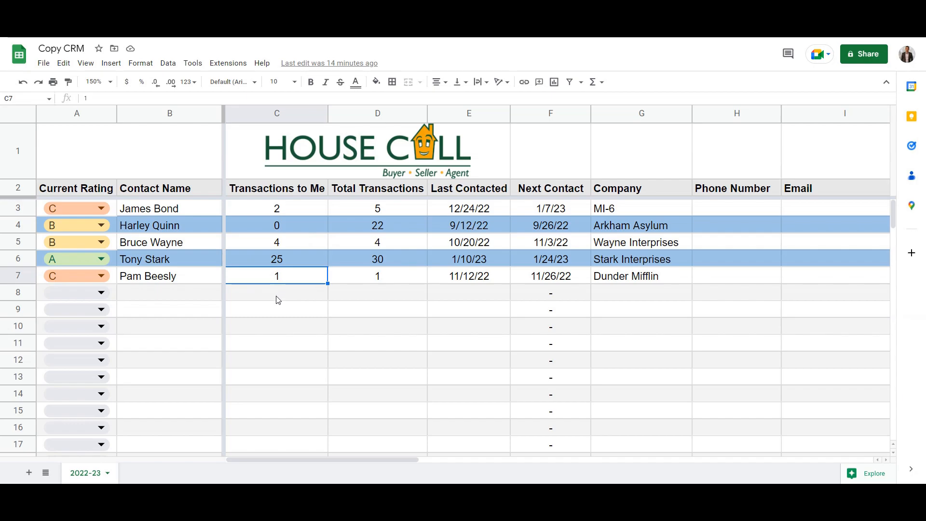
Select rating cell A3 and bring up its dropdown validation rule with options A, B, C, D
{"action": "left_click", "coordinate": [170, 208]}
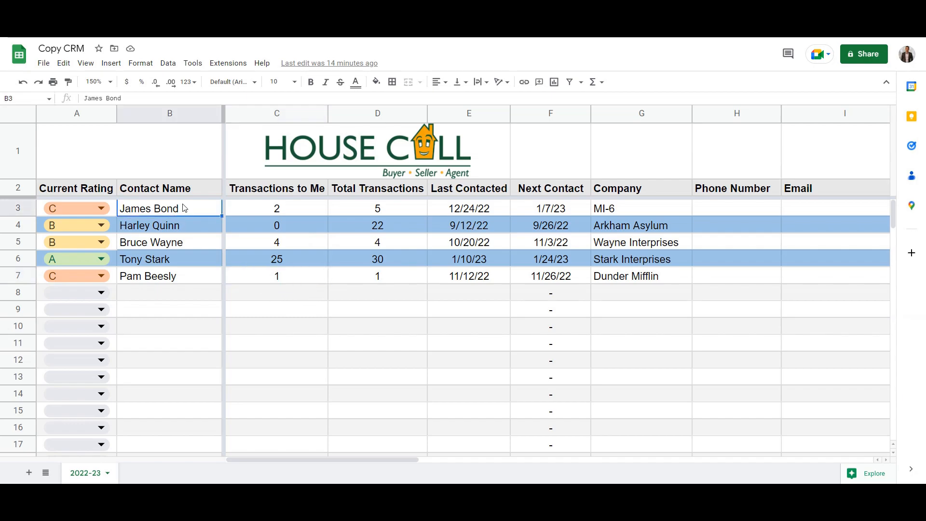
{"action": "left_click", "coordinate": [76, 208]}
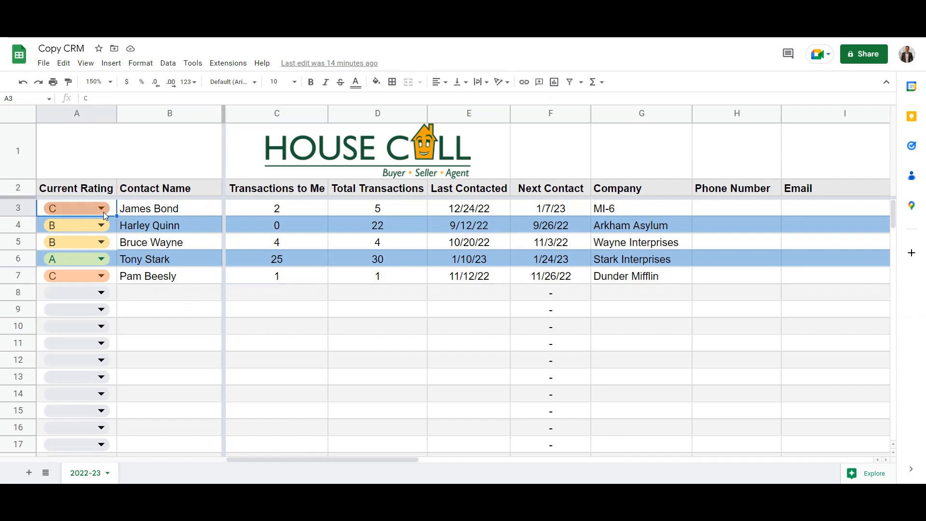
{"action": "left_click", "coordinate": [110, 64]}
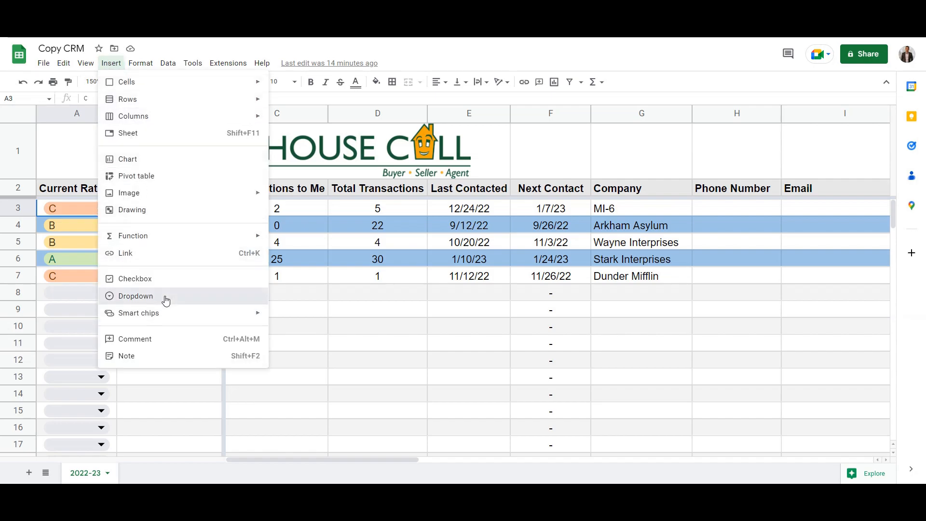
{"action": "left_click", "coordinate": [136, 296]}
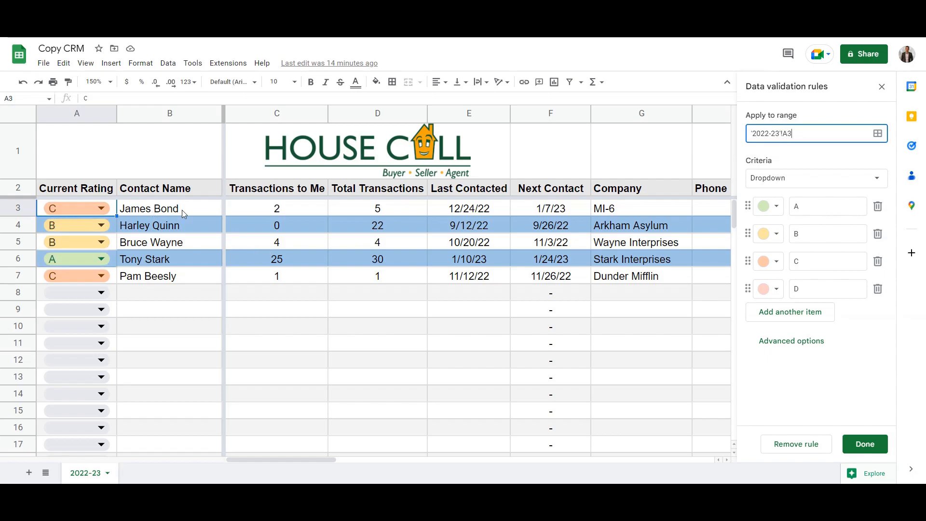
Rename option C to a red Z and apply the rule to just this instance, cell A3
{"action": "left_click", "coordinate": [827, 261]}
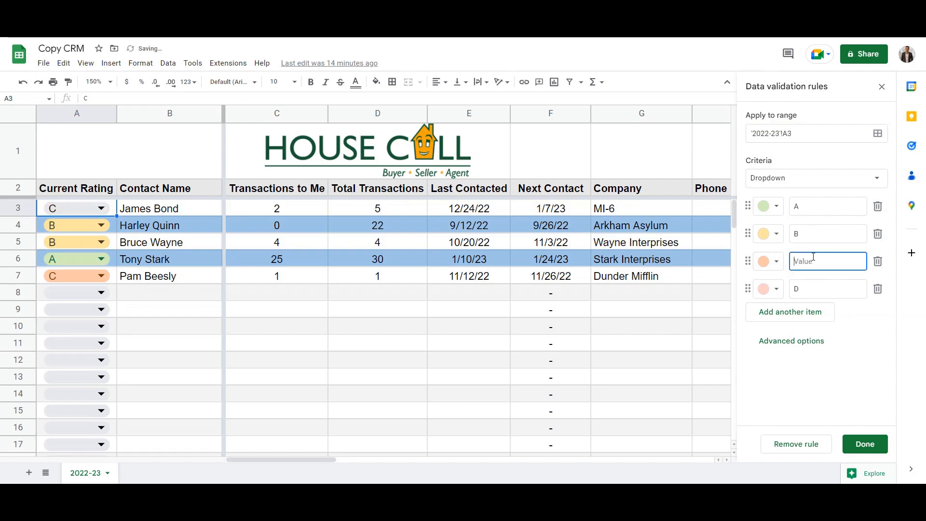
{"action": "left_click", "coordinate": [767, 261]}
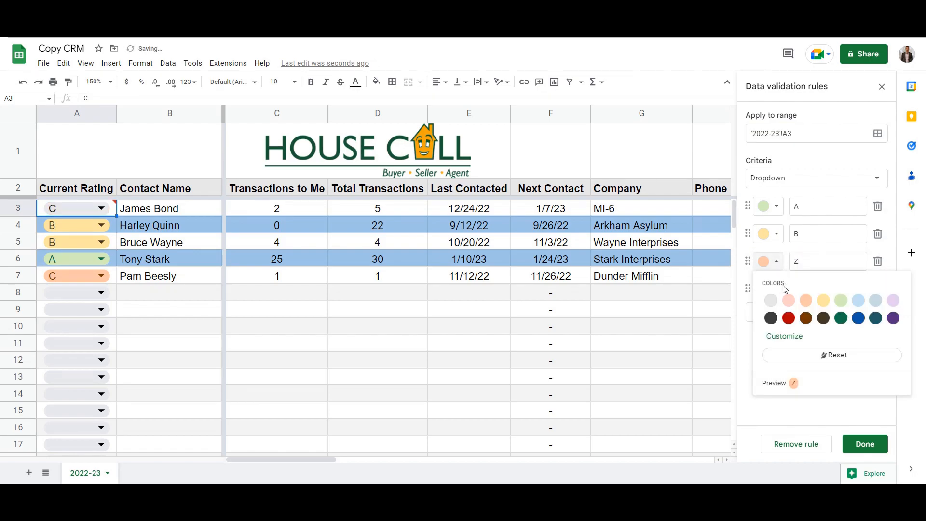
{"action": "left_click", "coordinate": [865, 444]}
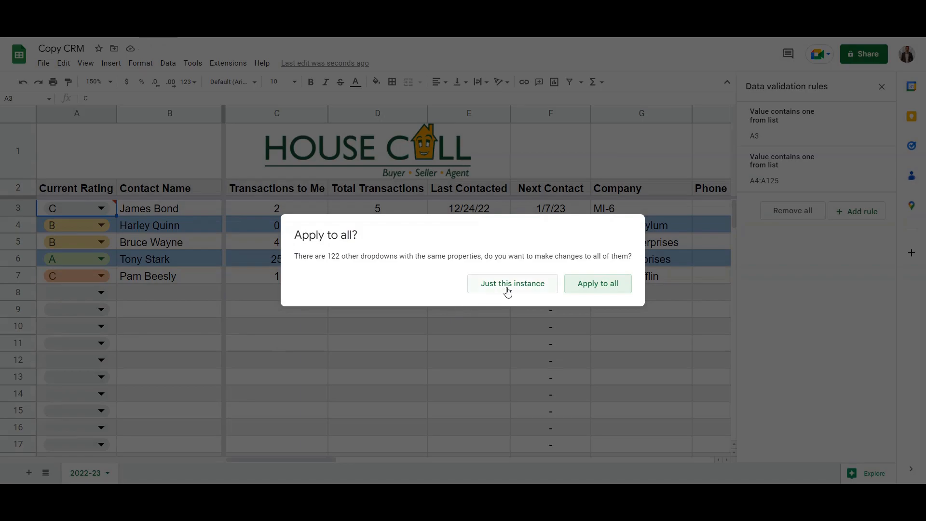
{"action": "left_click", "coordinate": [512, 283]}
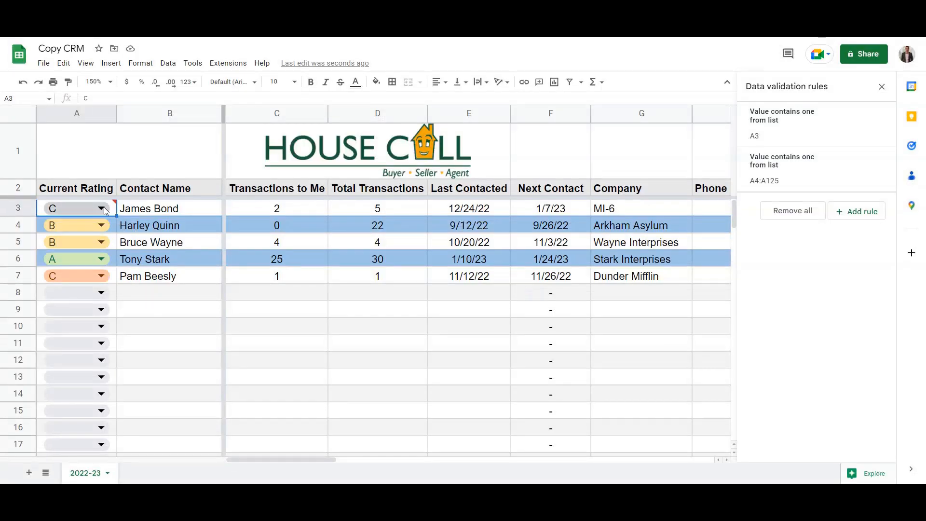
{"action": "type", "text": "Z"}
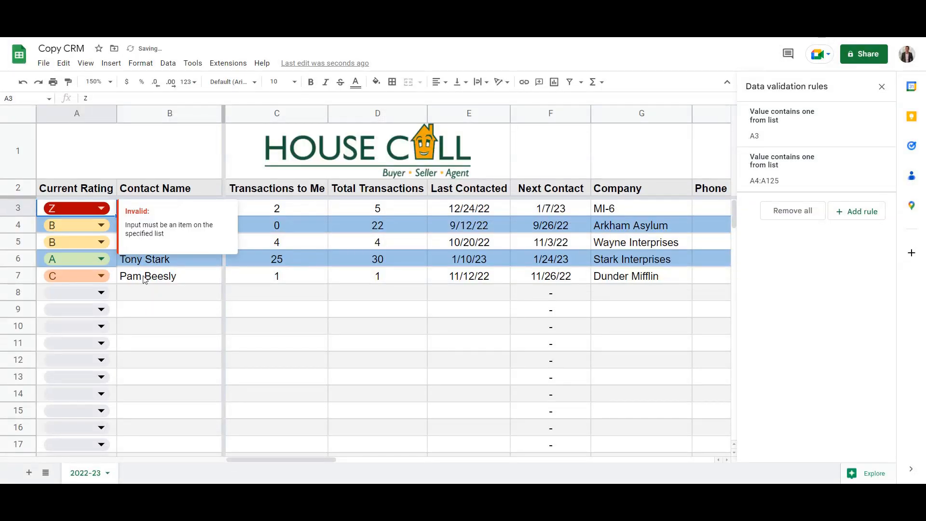
Set A3's rating to B from its dropdown, then back to C
{"action": "left_click", "coordinate": [100, 208]}
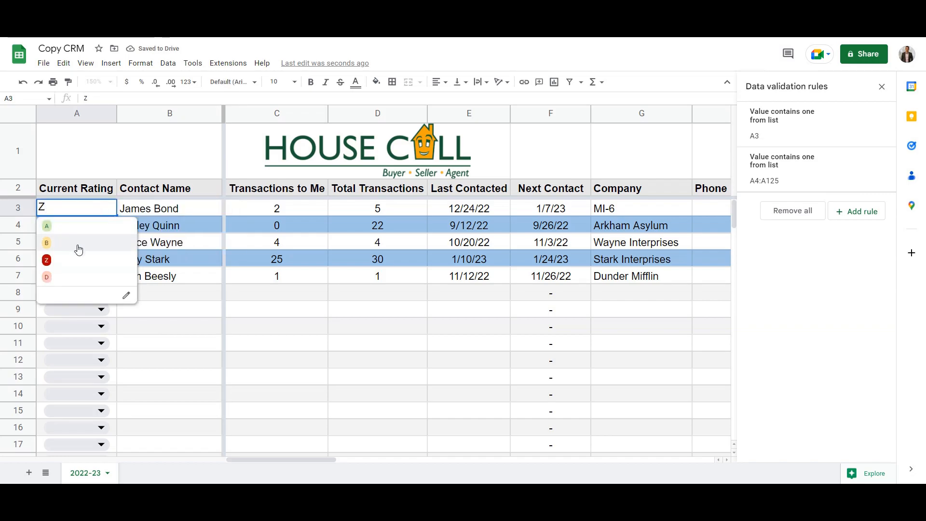
{"action": "left_click", "coordinate": [46, 243]}
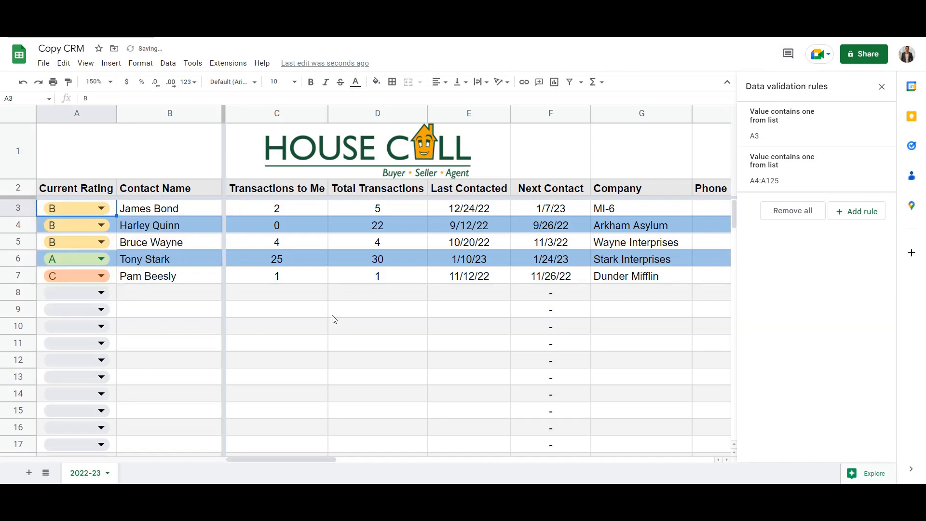
{"action": "type", "text": "C"}
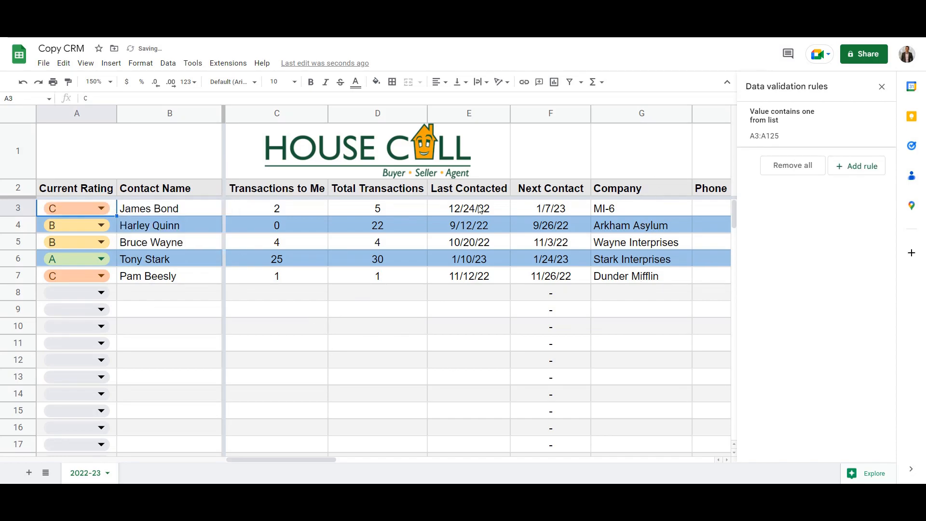
Leave A3 rated C and dismiss the data validation rules panel
{"action": "left_click", "coordinate": [98, 209]}
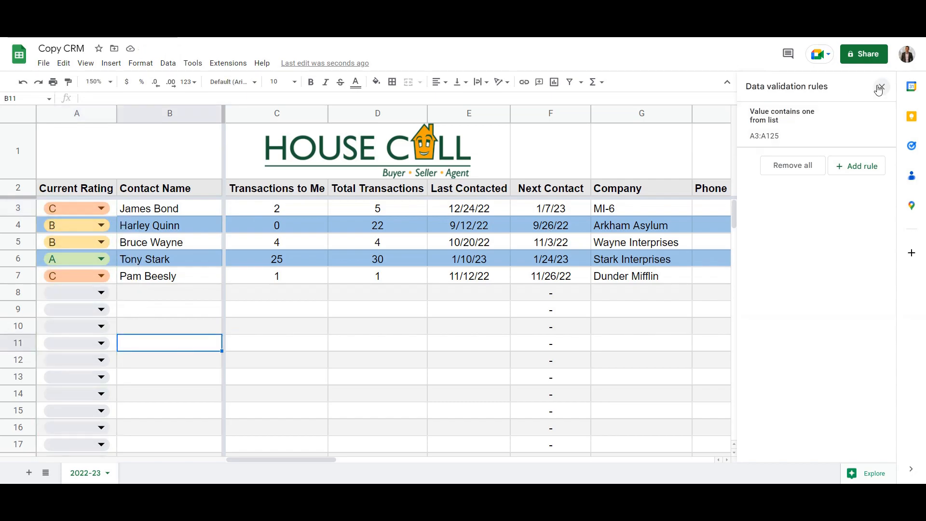
{"action": "left_click", "coordinate": [881, 87]}
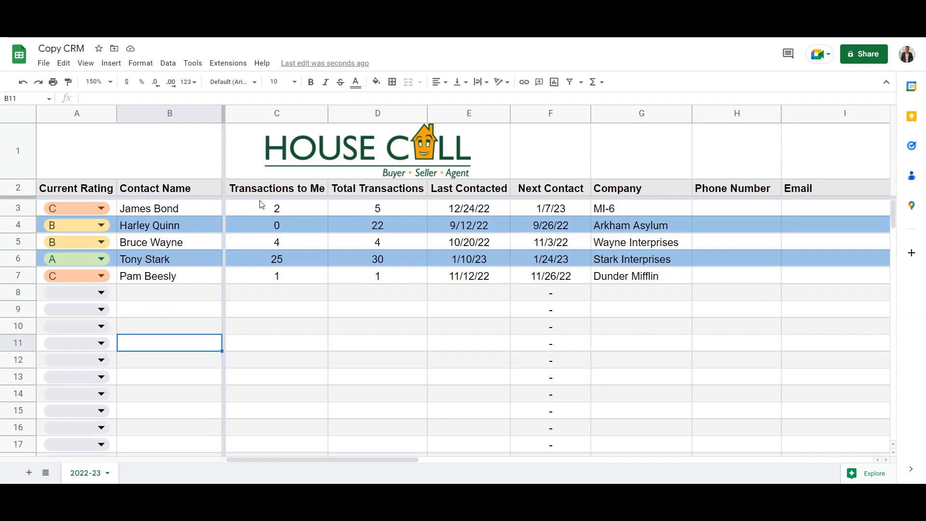
{"action": "mouse_move", "coordinate": [224, 289]}
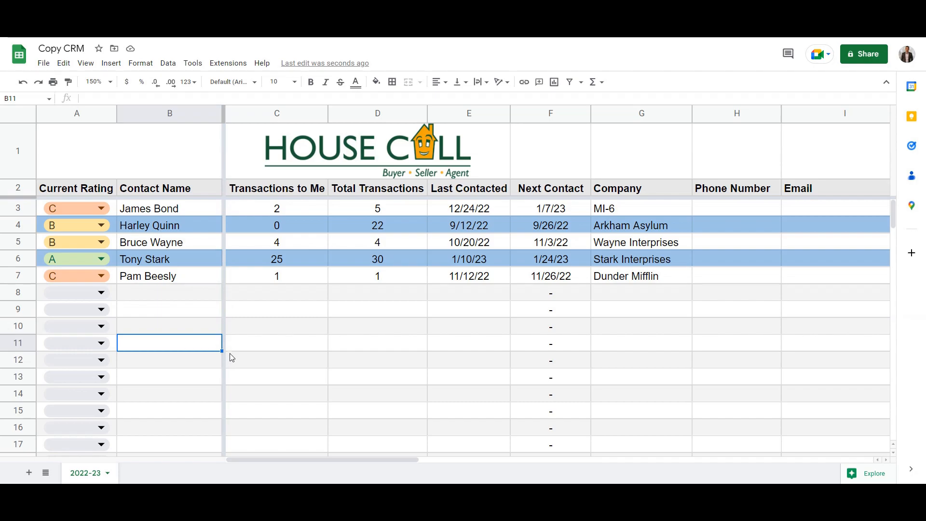
{"action": "mouse_move", "coordinate": [223, 319]}
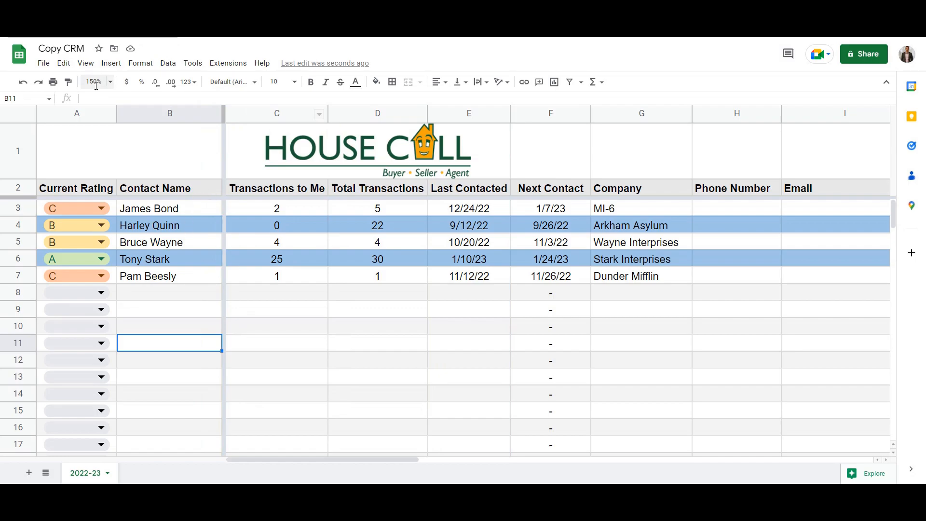
Bring up the View menu to freeze the two header rows and columns A–B
{"action": "left_click", "coordinate": [85, 64]}
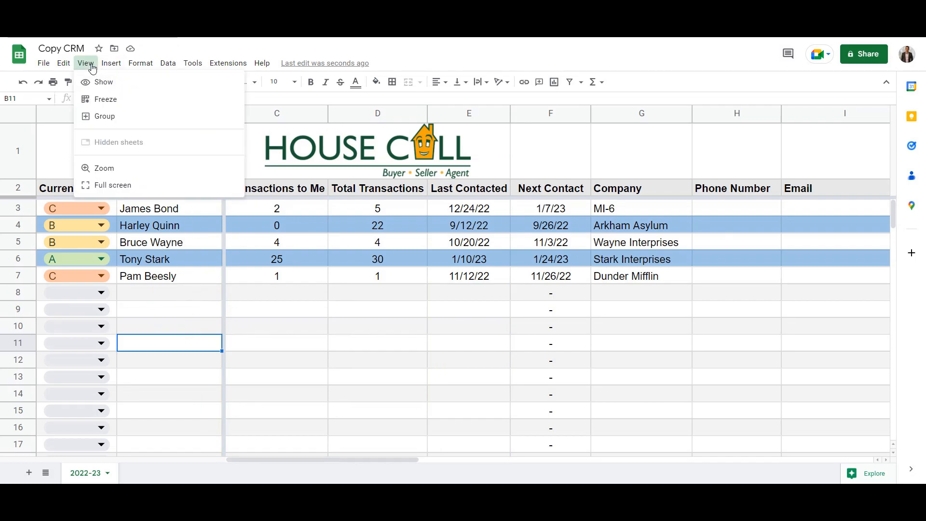
{"action": "mouse_move", "coordinate": [106, 98]}
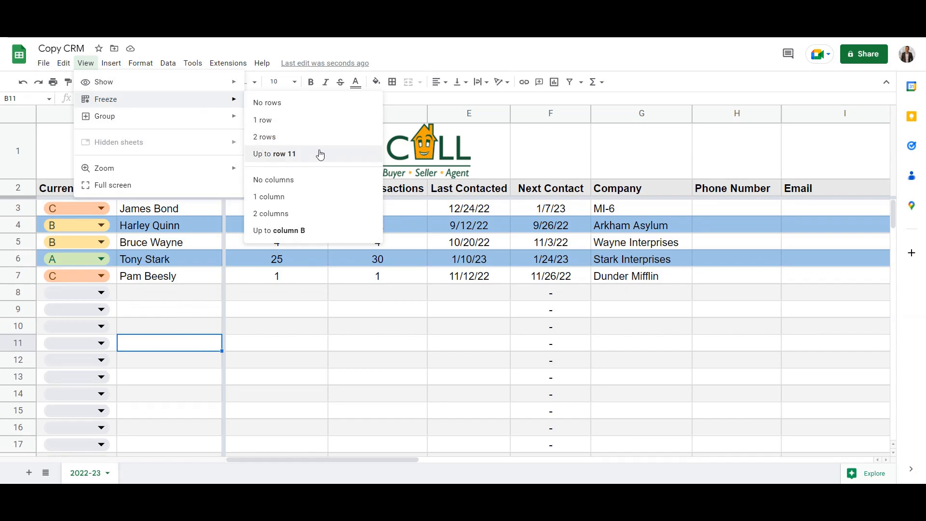
{"action": "mouse_move", "coordinate": [313, 183]}
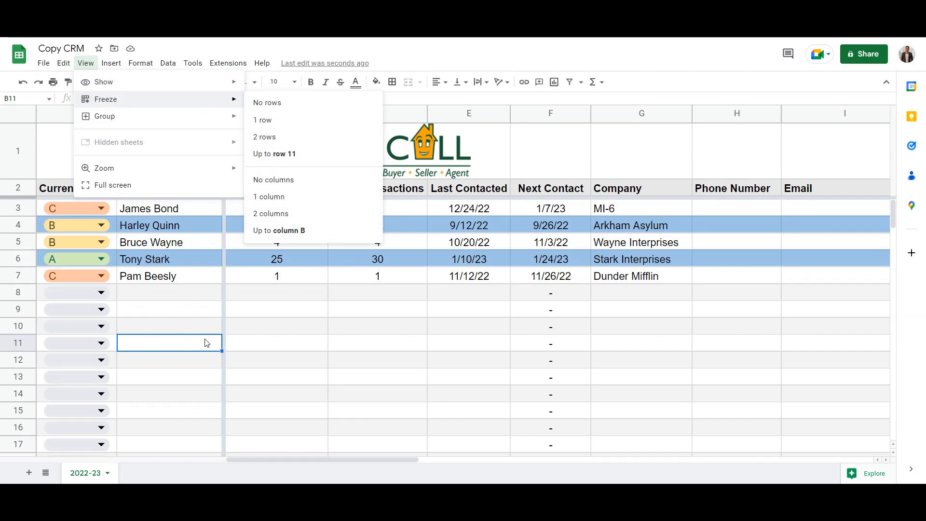
{"action": "mouse_move", "coordinate": [161, 335]}
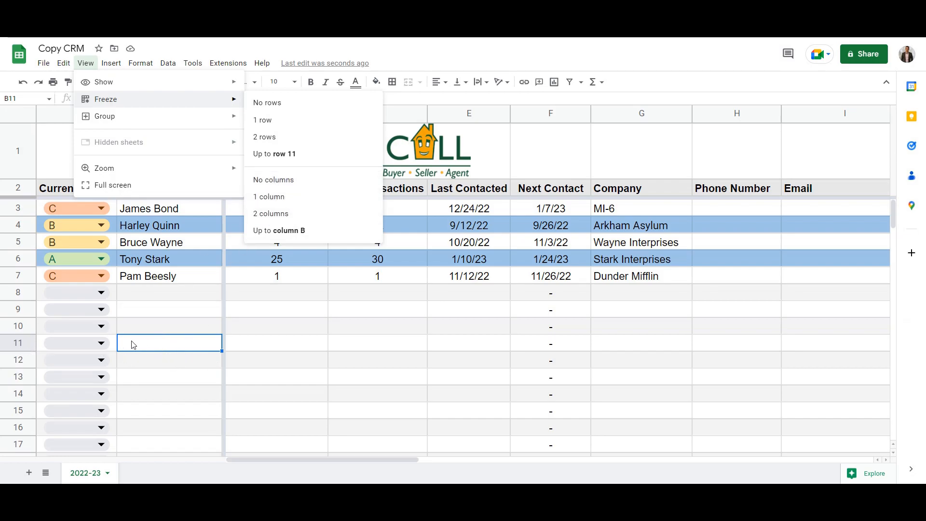
{"action": "mouse_move", "coordinate": [162, 356]}
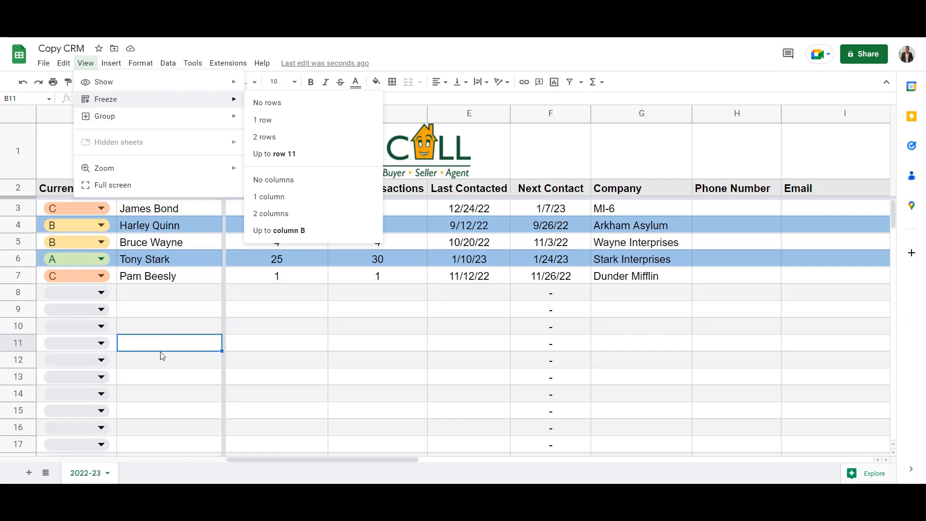
{"action": "mouse_move", "coordinate": [274, 153]}
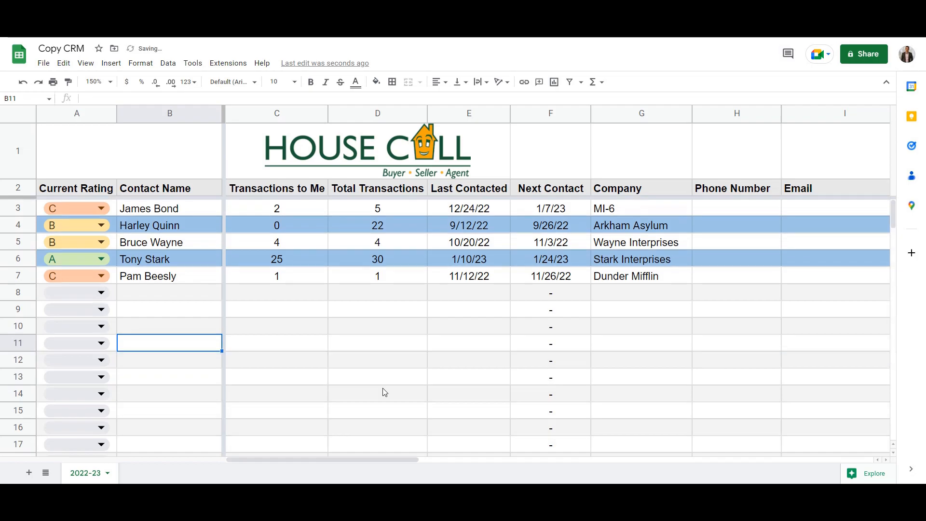
{"action": "mouse_move", "coordinate": [298, 211]}
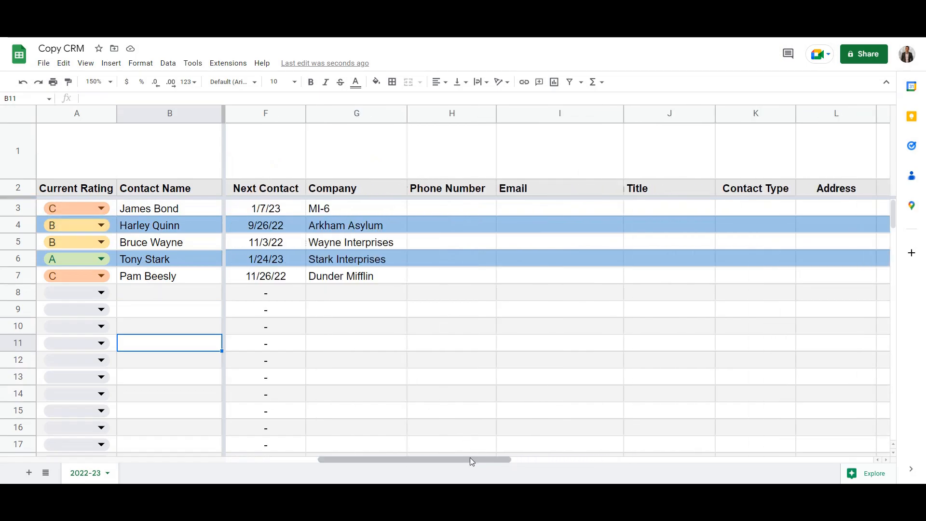
{"action": "scroll", "scroll_direction": "left", "scroll_amount": 3}
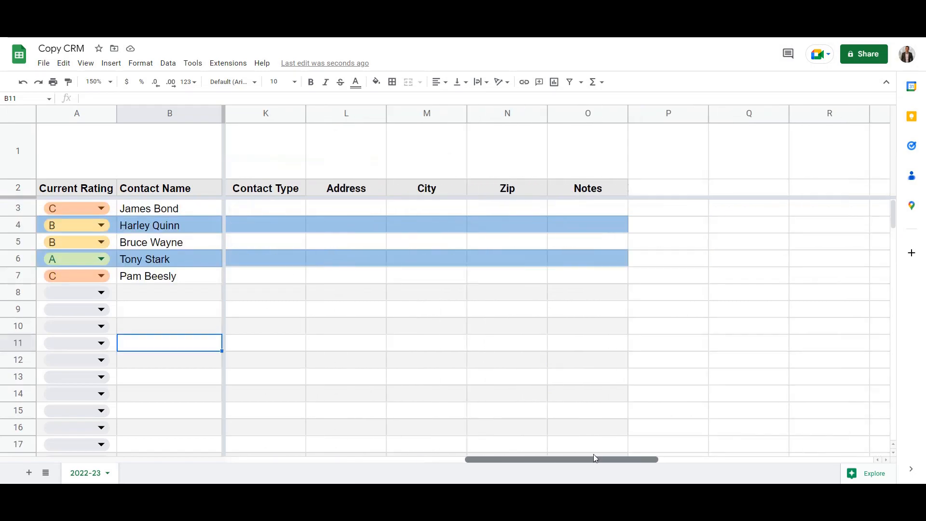
{"action": "scroll", "scroll_direction": "left", "scroll_amount": 3}
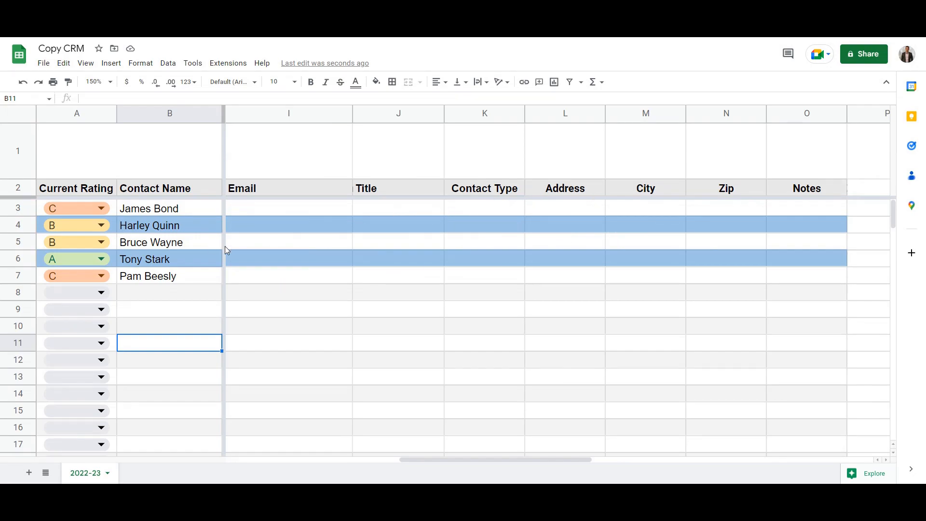
{"action": "mouse_move", "coordinate": [118, 221]}
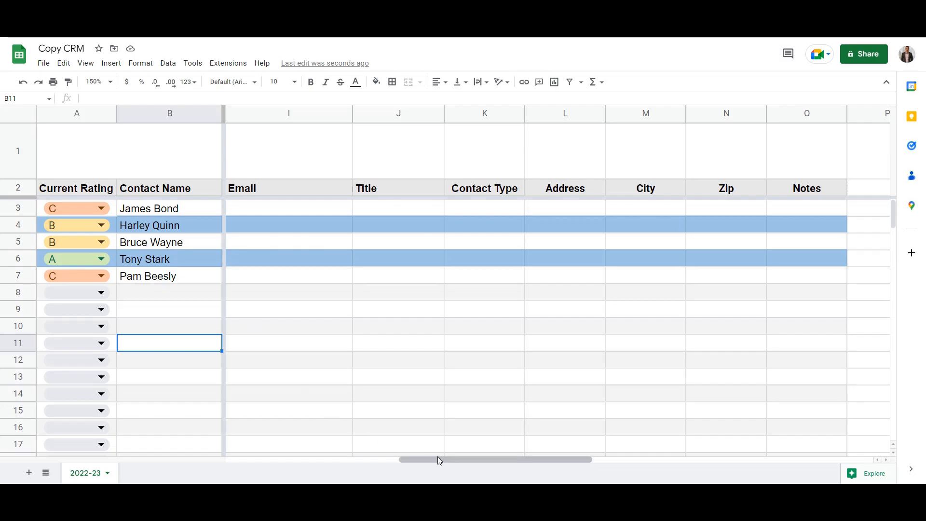
{"action": "scroll", "scroll_direction": "right", "scroll_amount": 3}
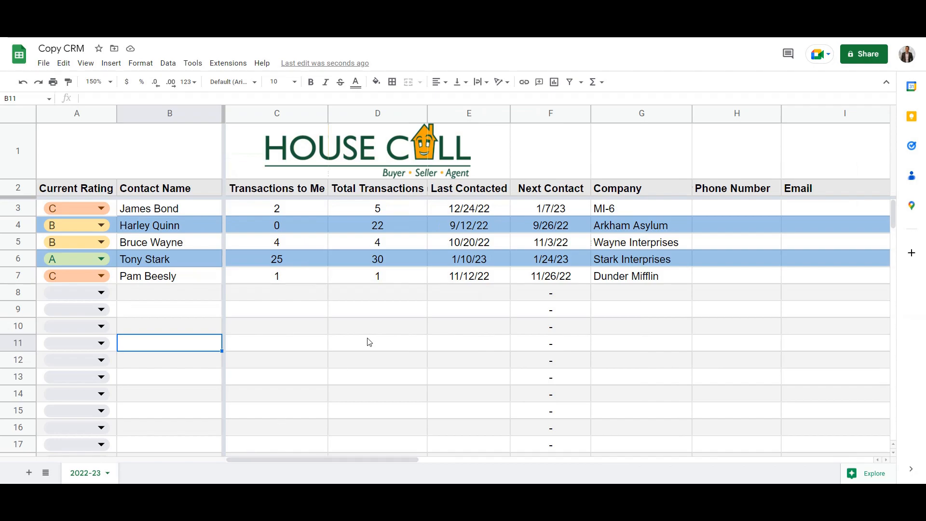
{"action": "left_click", "coordinate": [277, 259]}
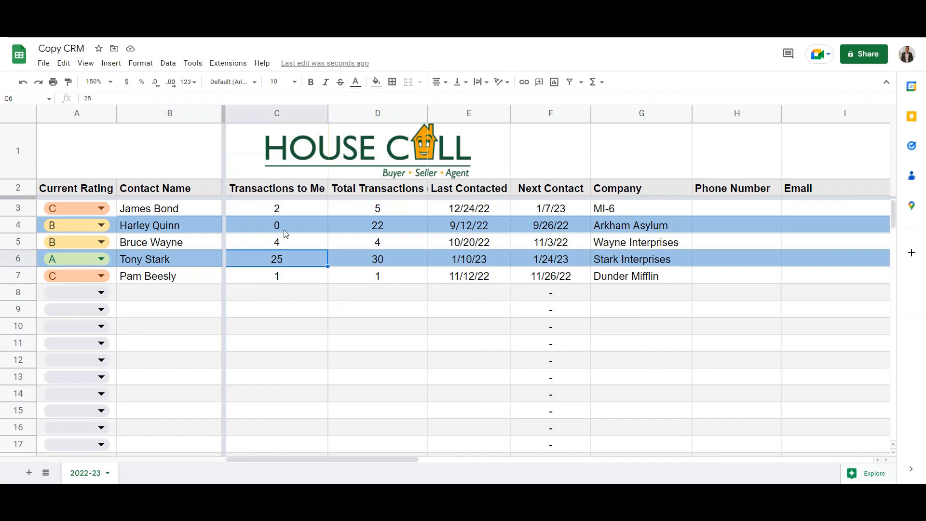
{"action": "left_click", "coordinate": [276, 208]}
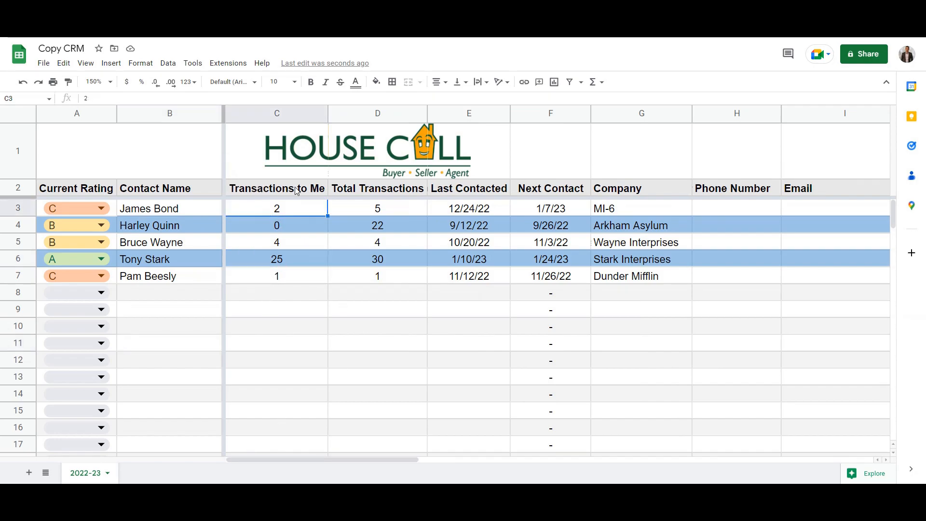
{"action": "mouse_move", "coordinate": [325, 225]}
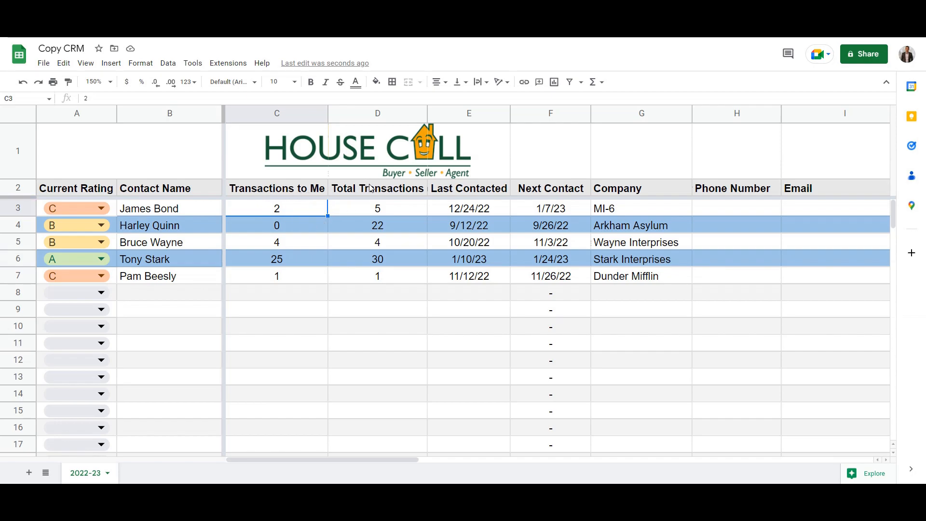
{"action": "left_click", "coordinate": [170, 208]}
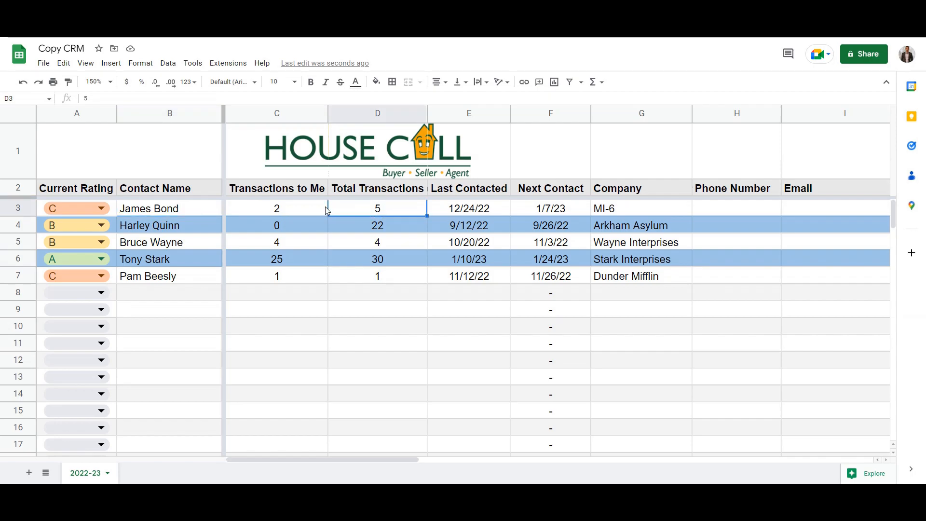
{"action": "mouse_move", "coordinate": [373, 225]}
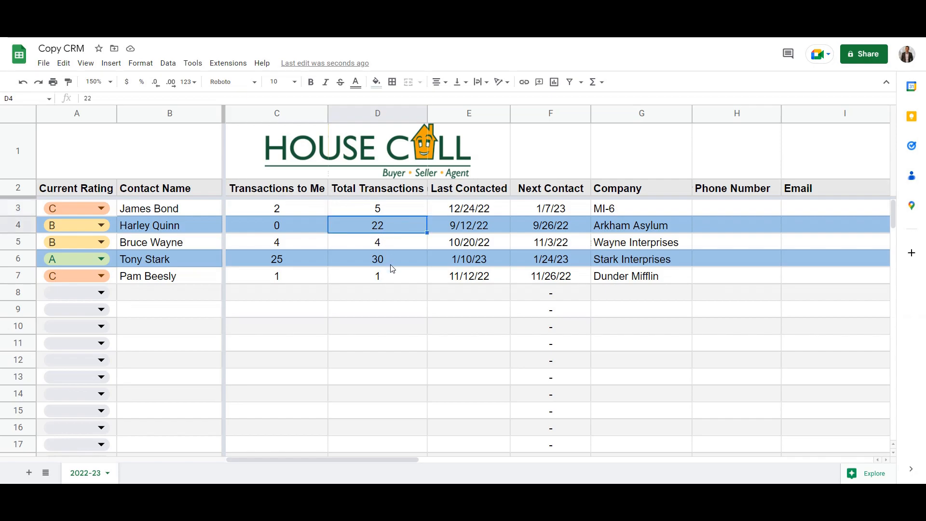
{"action": "left_click", "coordinate": [377, 259]}
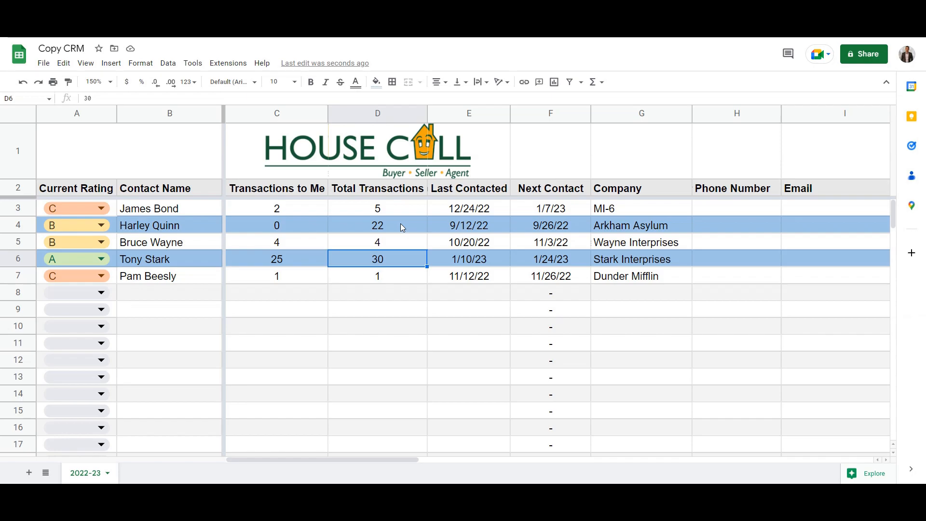
{"action": "left_click", "coordinate": [378, 225]}
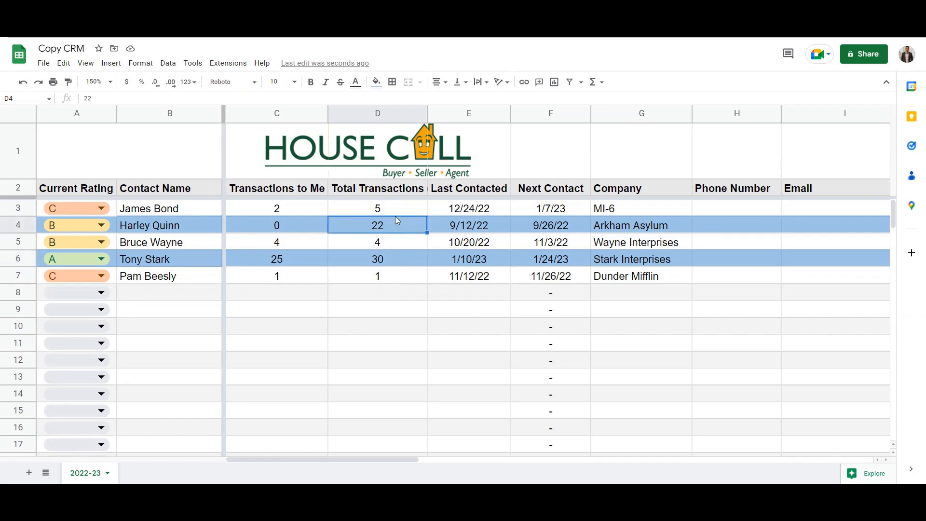
{"action": "left_click", "coordinate": [377, 208]}
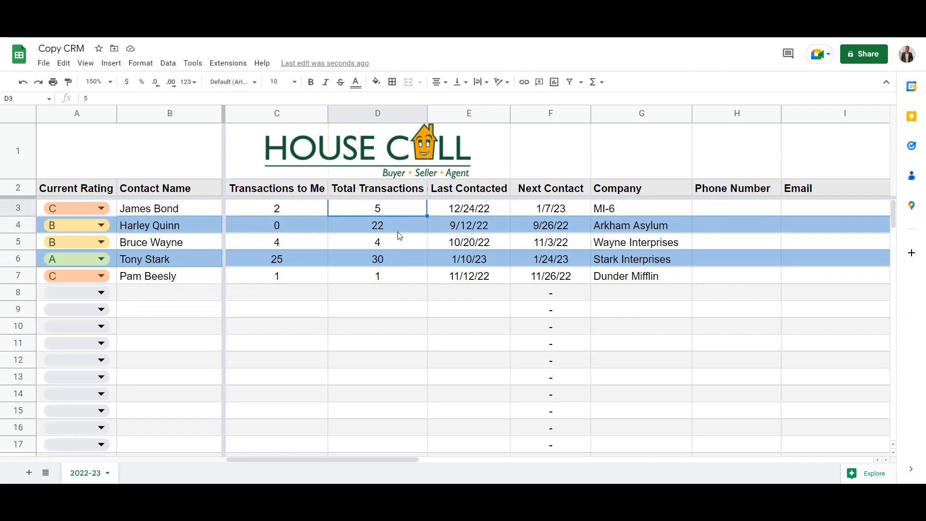
{"action": "type", "text": "6"}
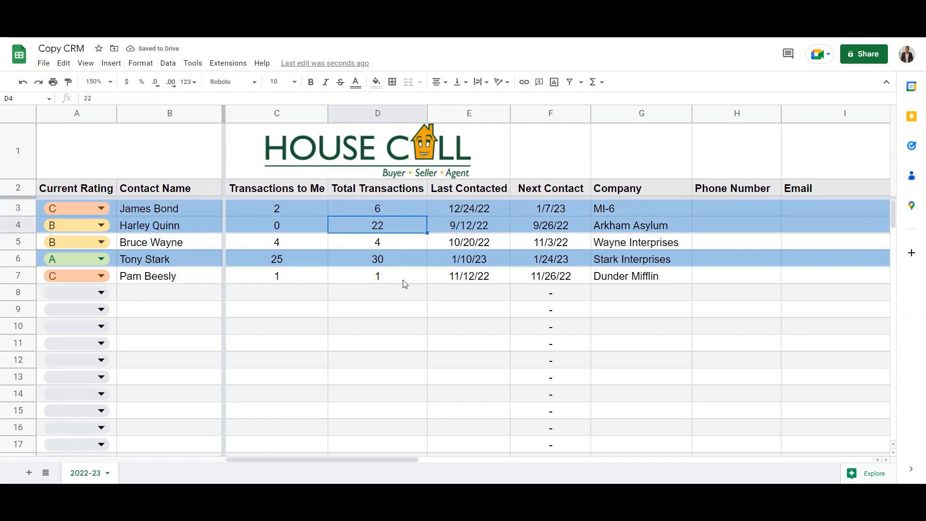
{"action": "mouse_move", "coordinate": [407, 290]}
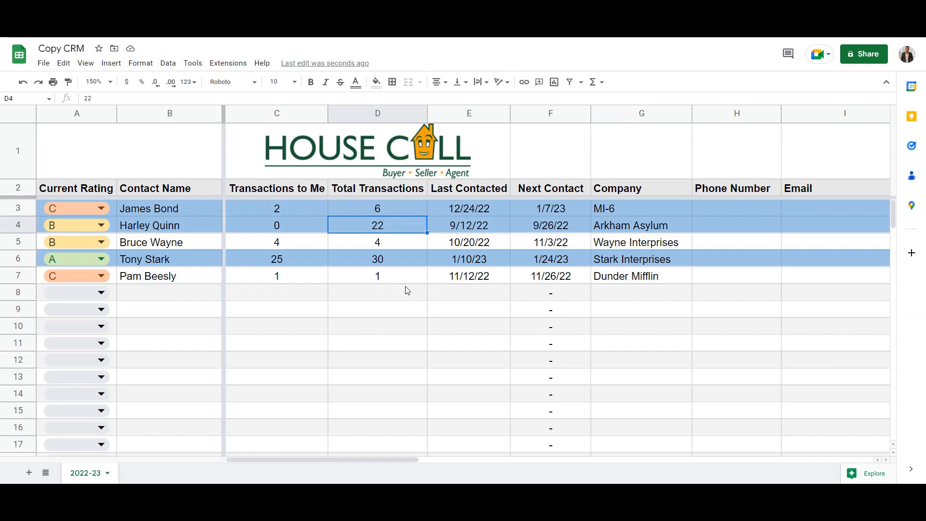
{"action": "mouse_move", "coordinate": [396, 299]}
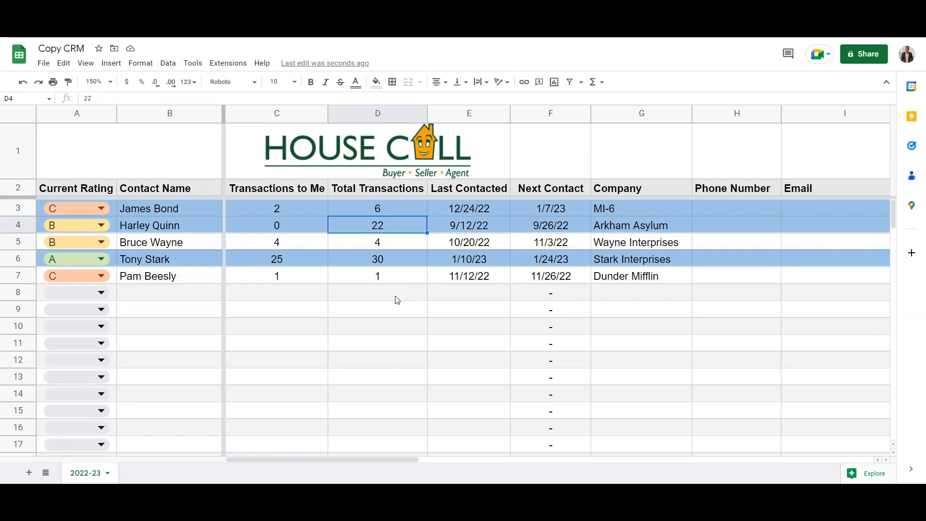
{"action": "mouse_move", "coordinate": [247, 234]}
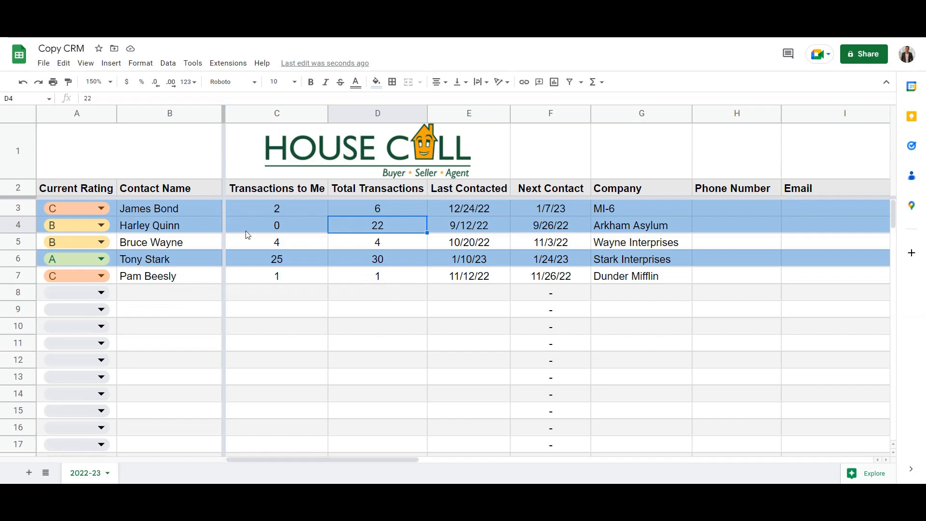
{"action": "type", "text": "5"}
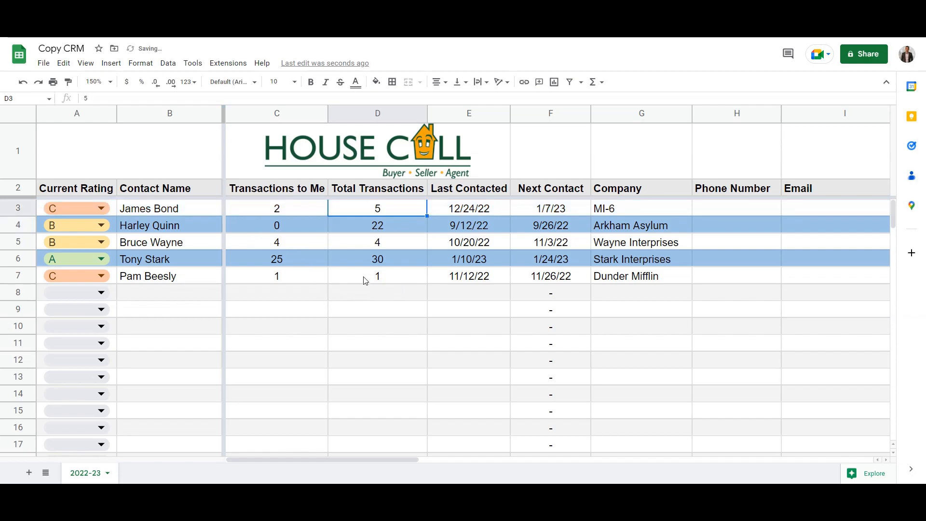
{"action": "mouse_move", "coordinate": [396, 324]}
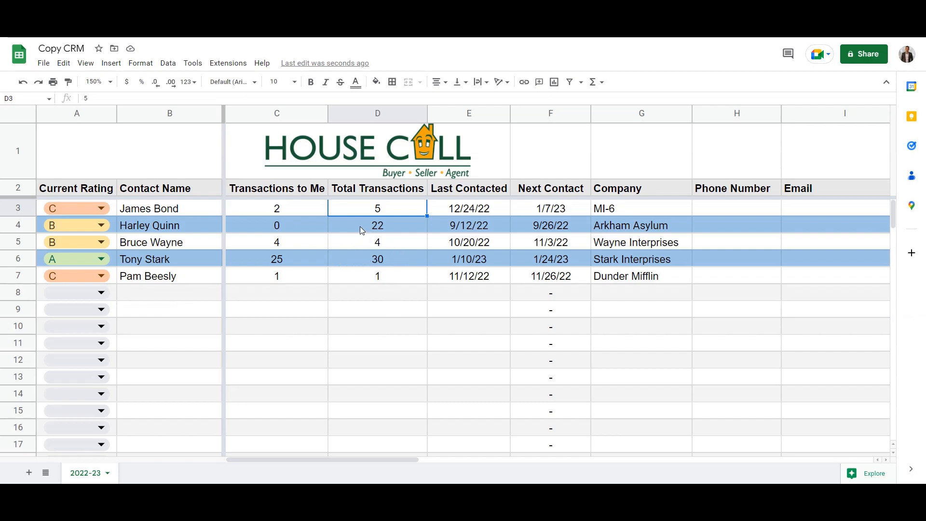
Bring up the conditional formatting rule =$D3>5 that highlights rows in A3:O125
{"action": "left_click", "coordinate": [140, 63]}
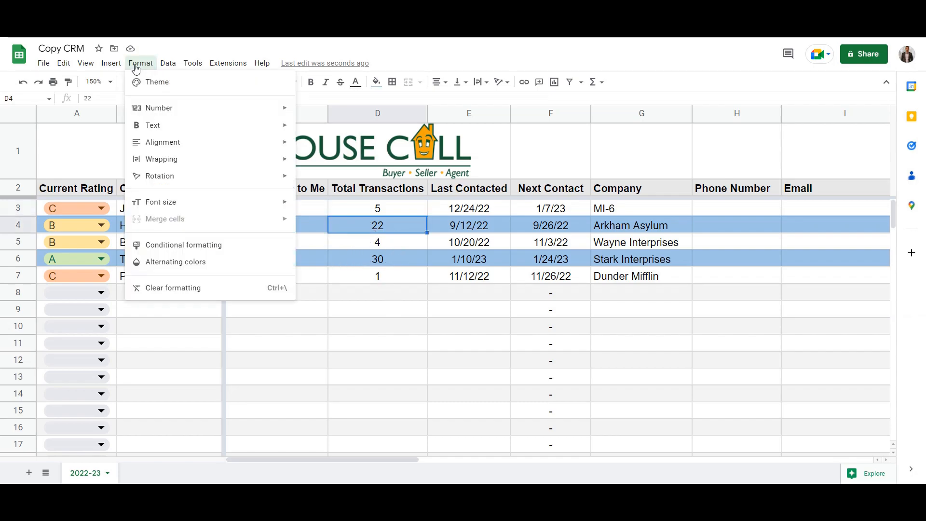
{"action": "left_click", "coordinate": [183, 244]}
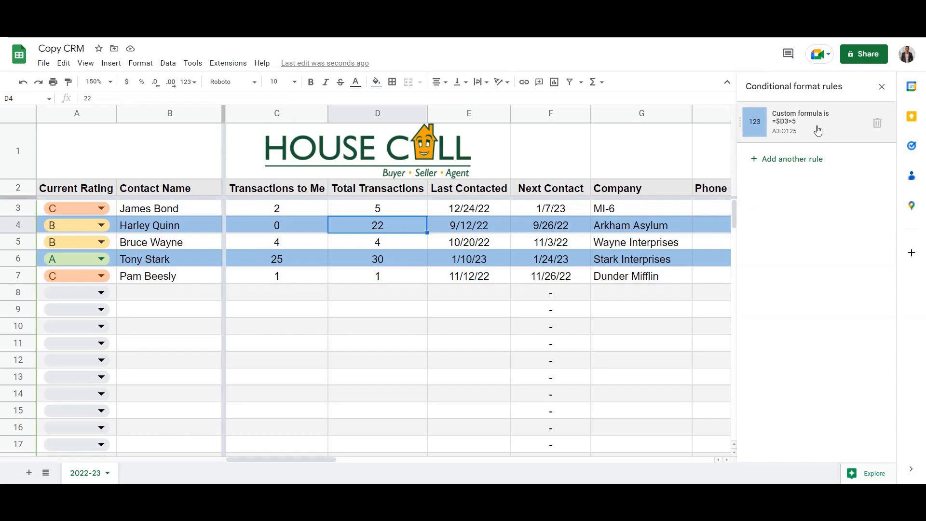
{"action": "left_click", "coordinate": [801, 122]}
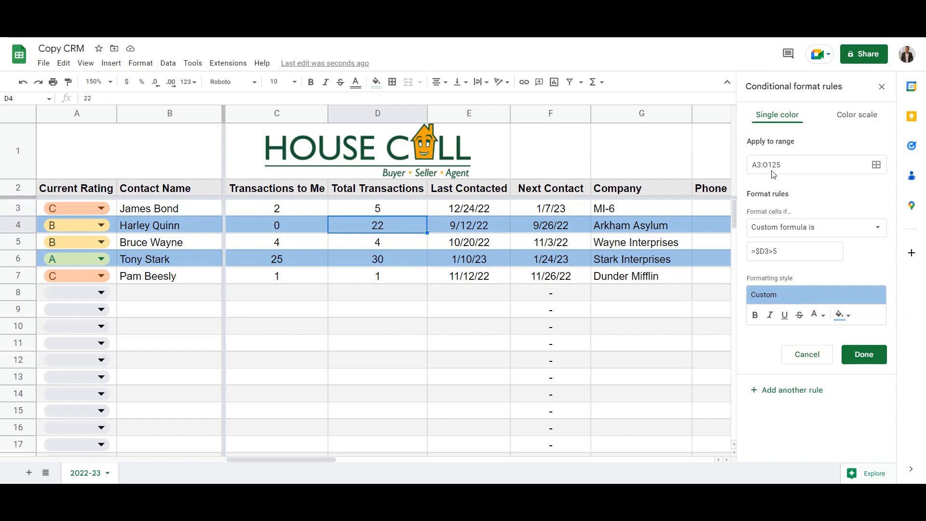
{"action": "mouse_move", "coordinate": [97, 122]}
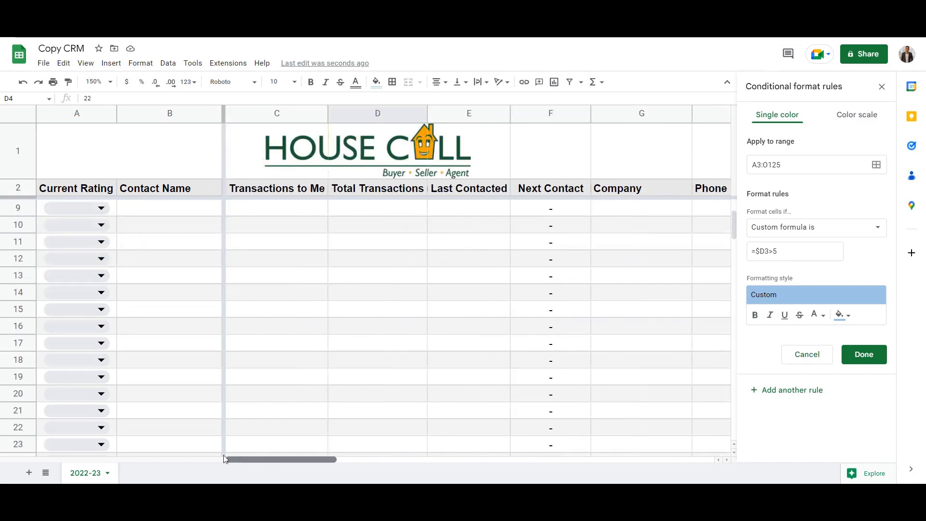
Delete empty rows 121–125 and acknowledge the rule range shrinking to A3:O120
{"action": "scroll", "scroll_direction": "down", "scroll_amount": 3}
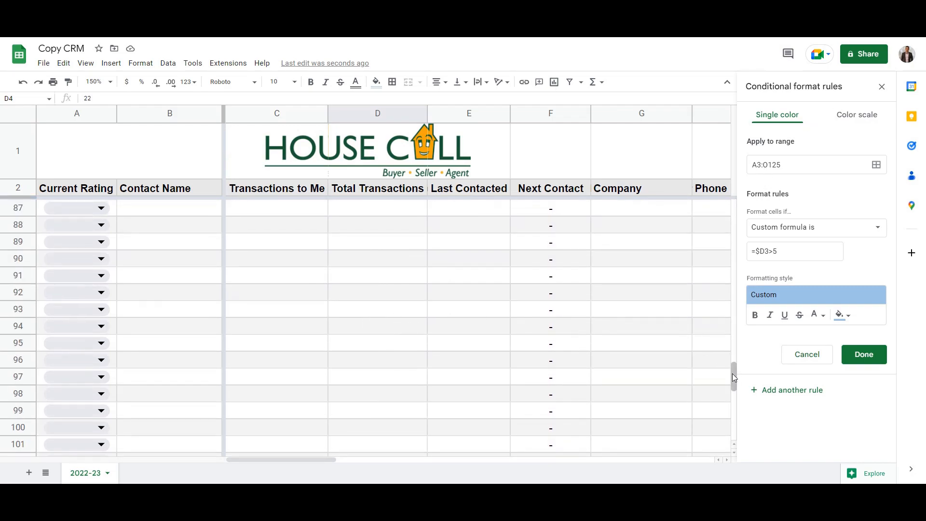
{"action": "scroll", "scroll_direction": "down", "scroll_amount": 3}
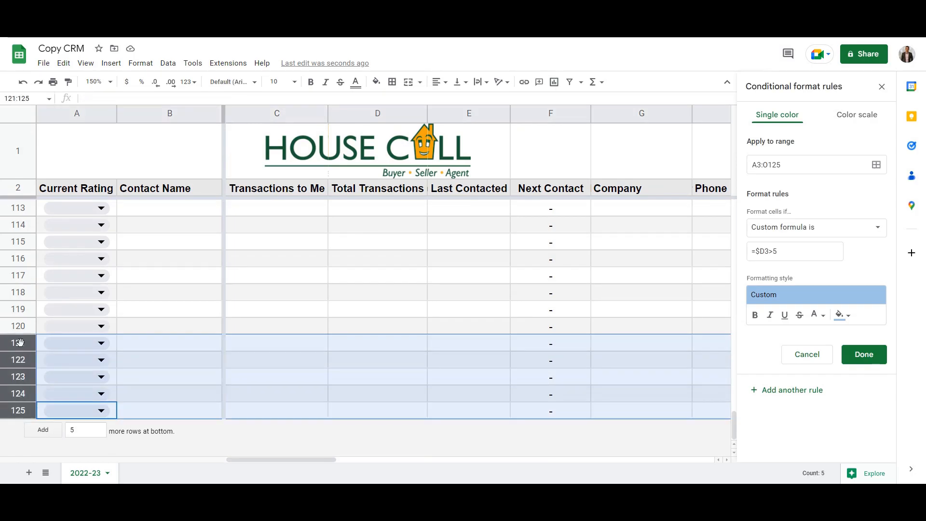
{"action": "right_click", "coordinate": [17, 343]}
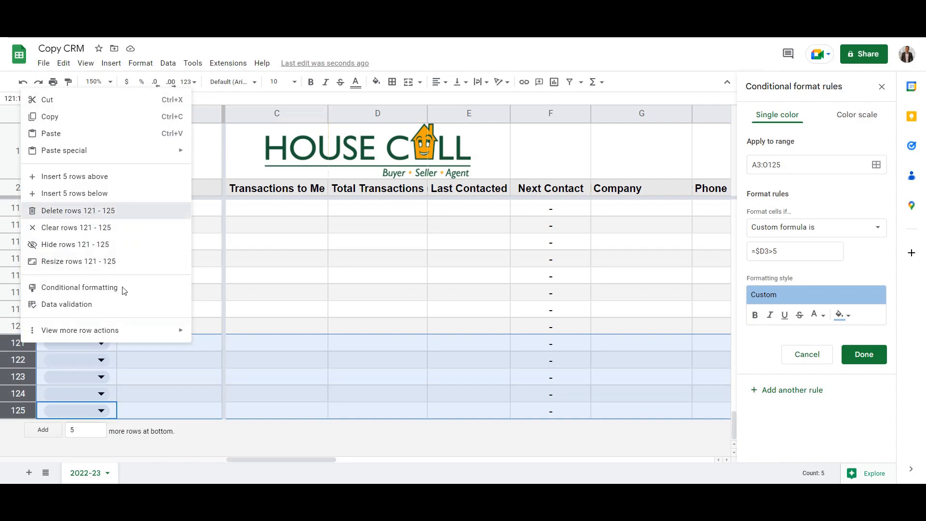
{"action": "left_click", "coordinate": [77, 211]}
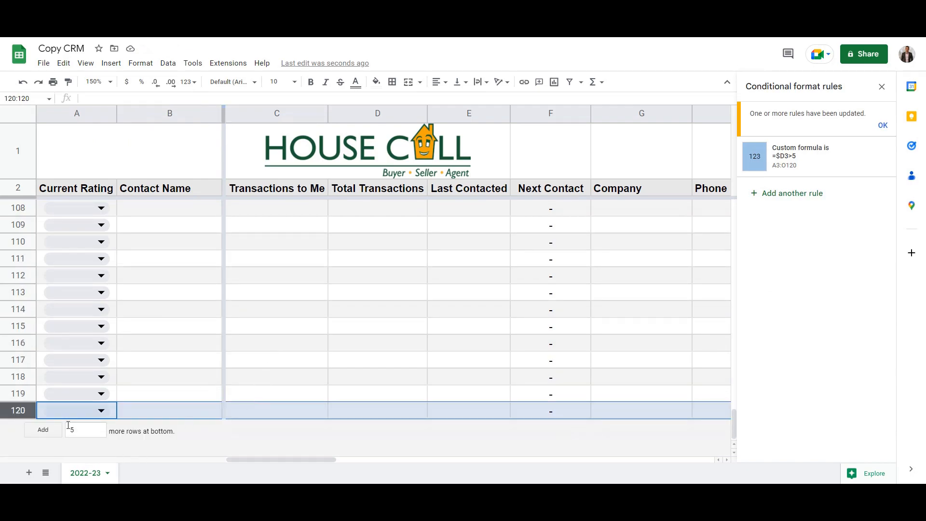
{"action": "left_click", "coordinate": [882, 126]}
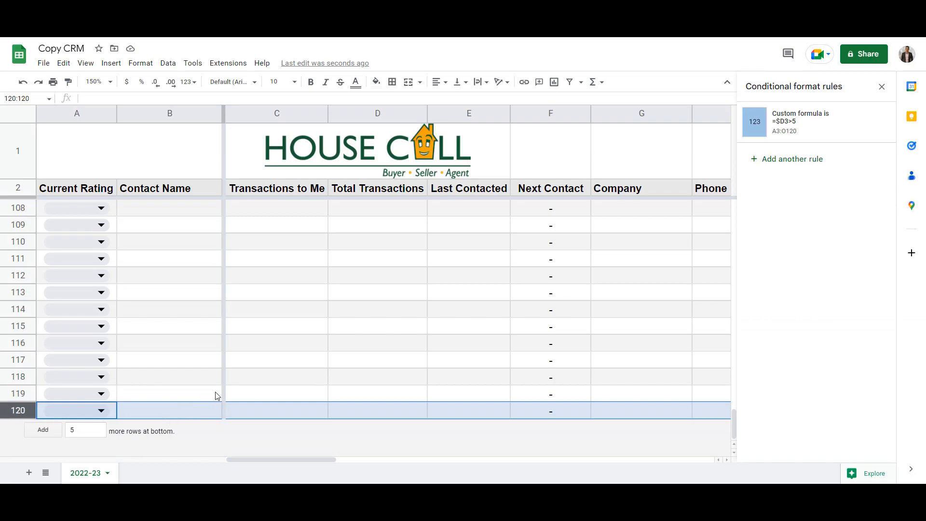
{"action": "mouse_move", "coordinate": [220, 393]}
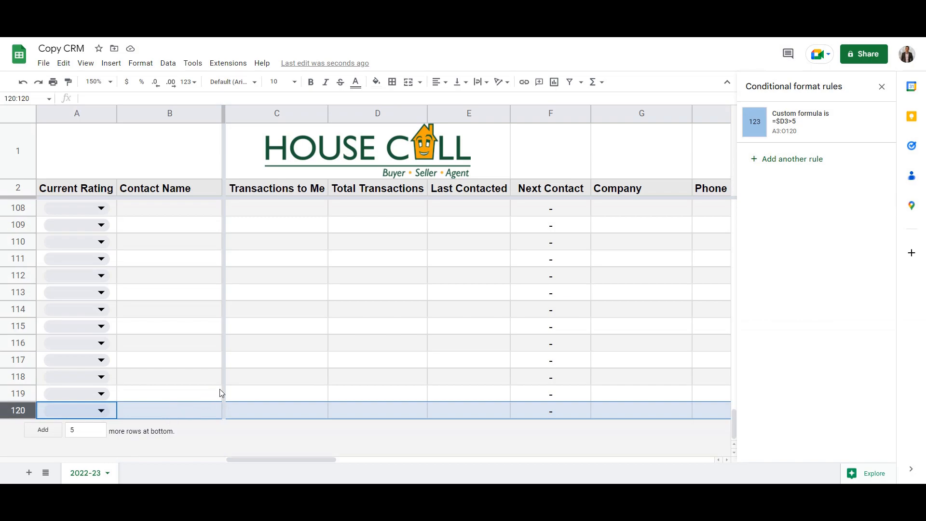
{"action": "left_click", "coordinate": [43, 429]}
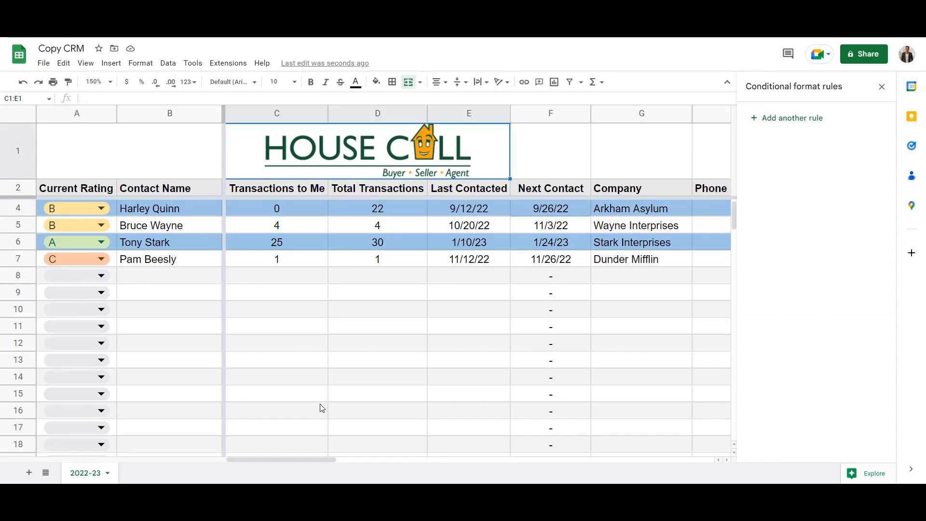
Reopen the row-highlighting rule and inspect its custom formula =$D3>5 over A3:O125
{"action": "left_click", "coordinate": [378, 208]}
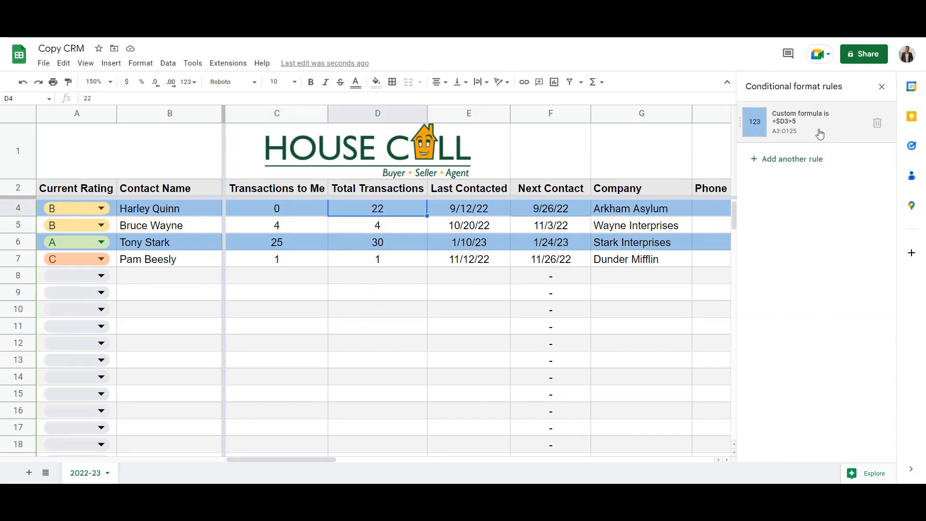
{"action": "left_click", "coordinate": [801, 121]}
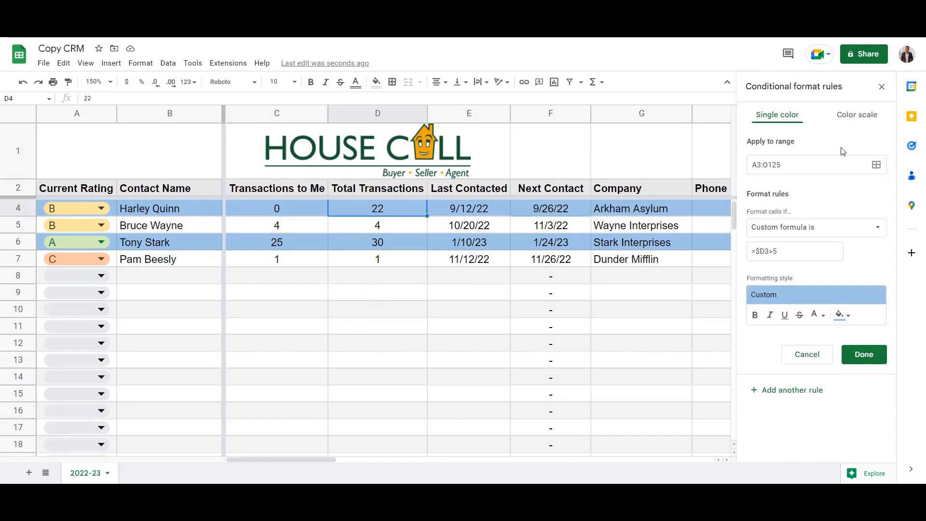
{"action": "mouse_move", "coordinate": [318, 209]}
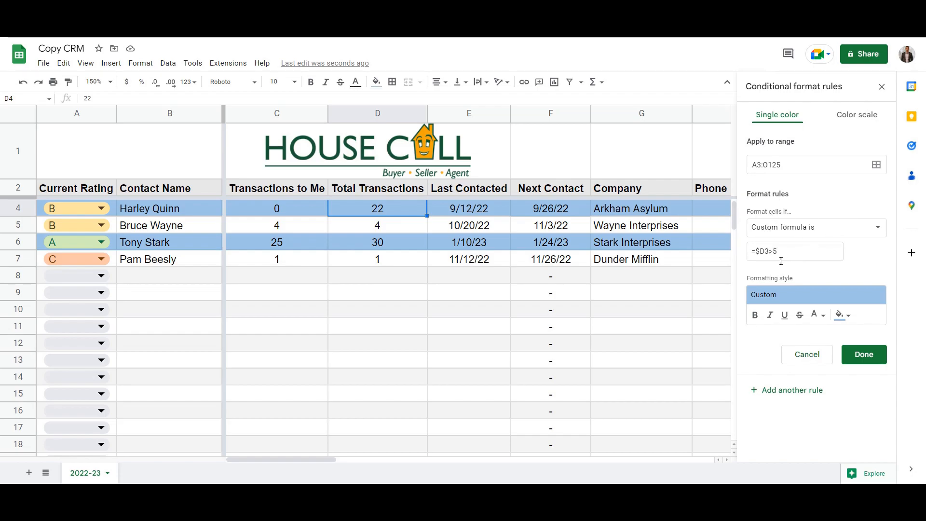
{"action": "left_click", "coordinate": [793, 250]}
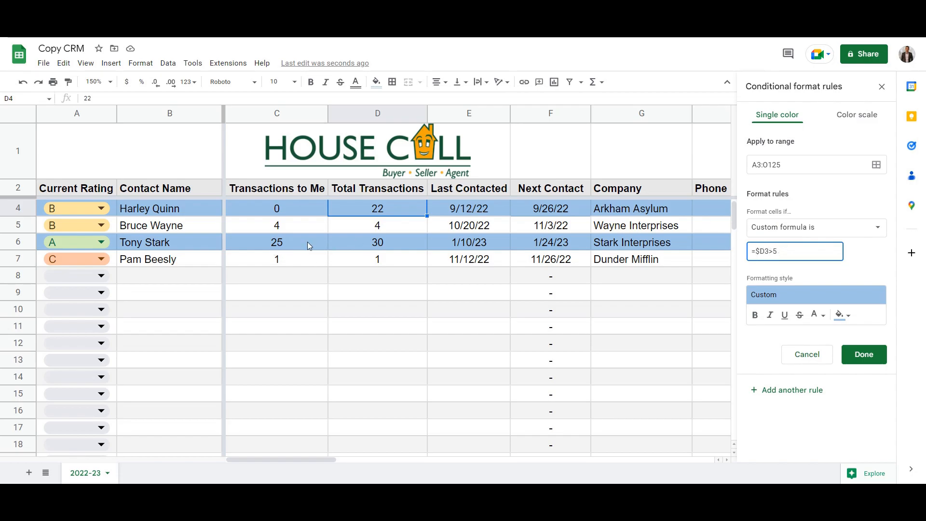
{"action": "mouse_move", "coordinate": [761, 269]}
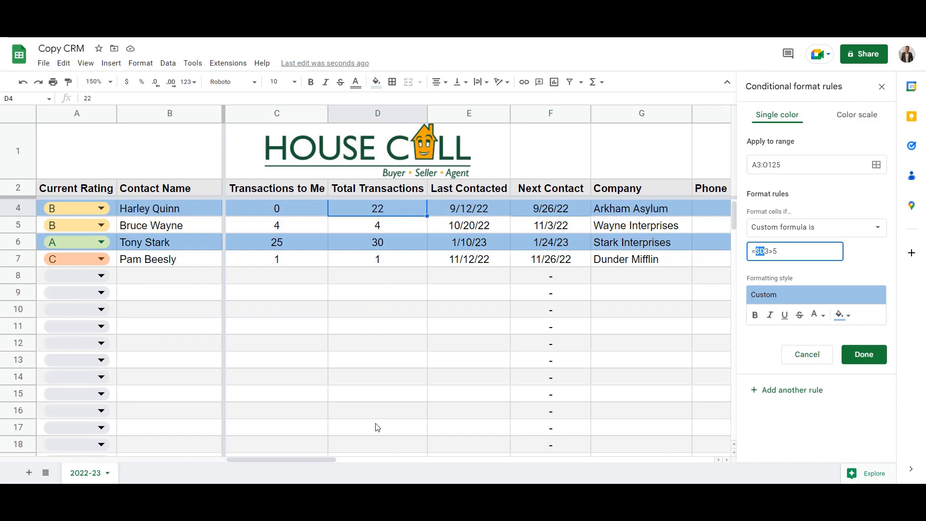
{"action": "mouse_move", "coordinate": [377, 243]}
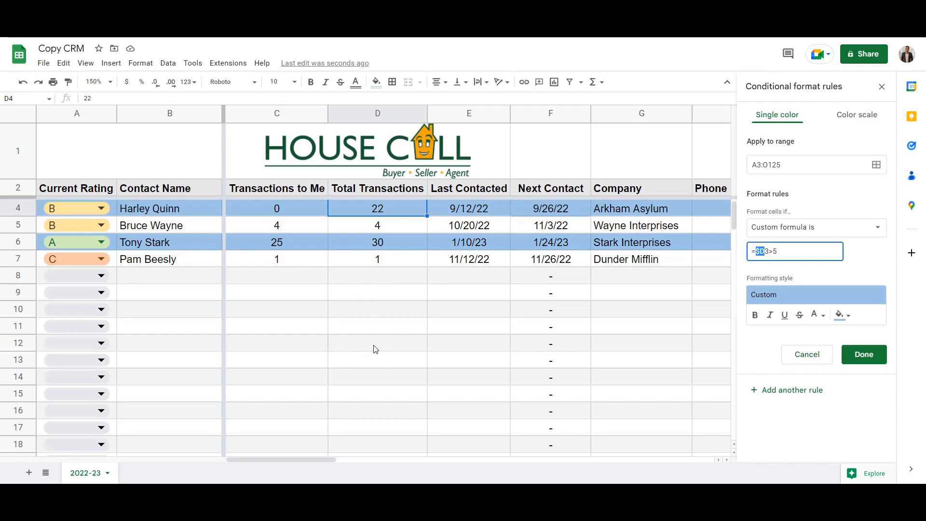
{"action": "mouse_move", "coordinate": [380, 319]}
{"action": "type", "text": "22"}
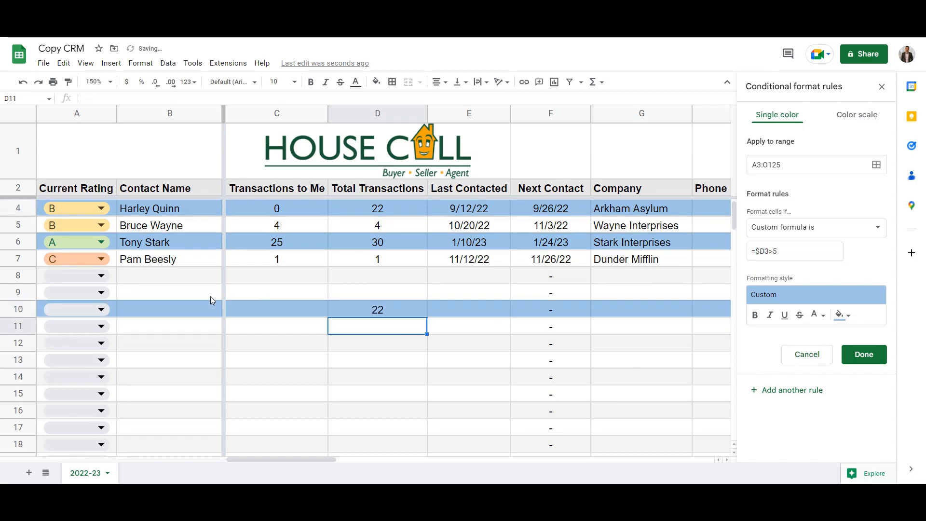
{"action": "mouse_move", "coordinate": [332, 333]}
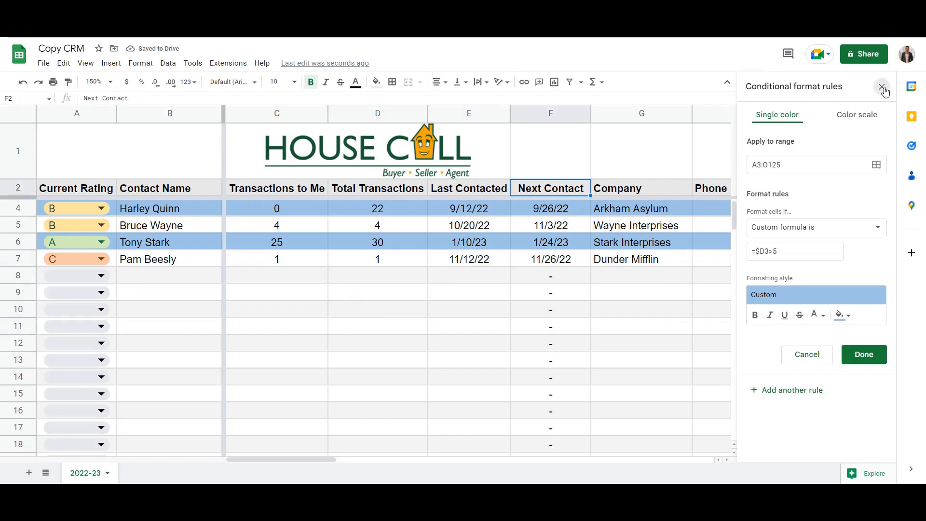
Dismiss the formatting rules and inspect the Next Contact formula =IF(E8>0, E8+14,"-") across rows
{"action": "left_click", "coordinate": [883, 86]}
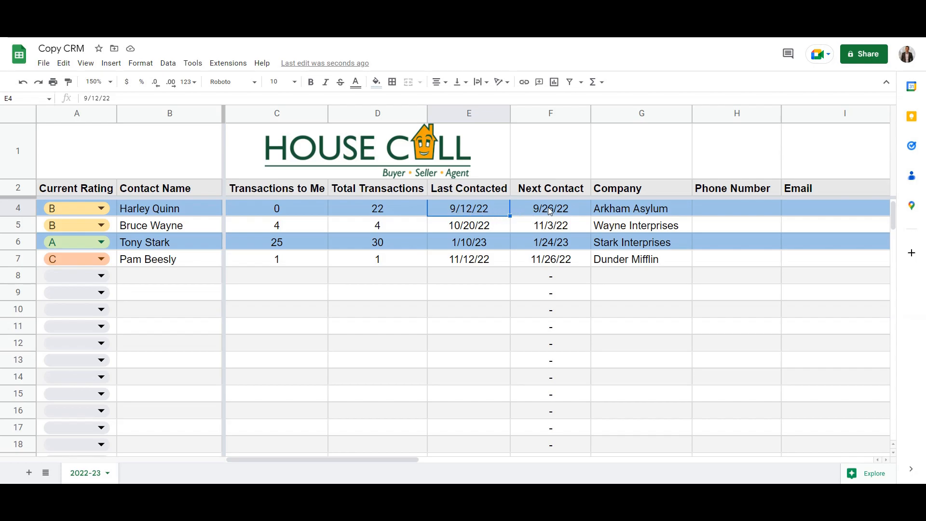
{"action": "left_click", "coordinate": [549, 208]}
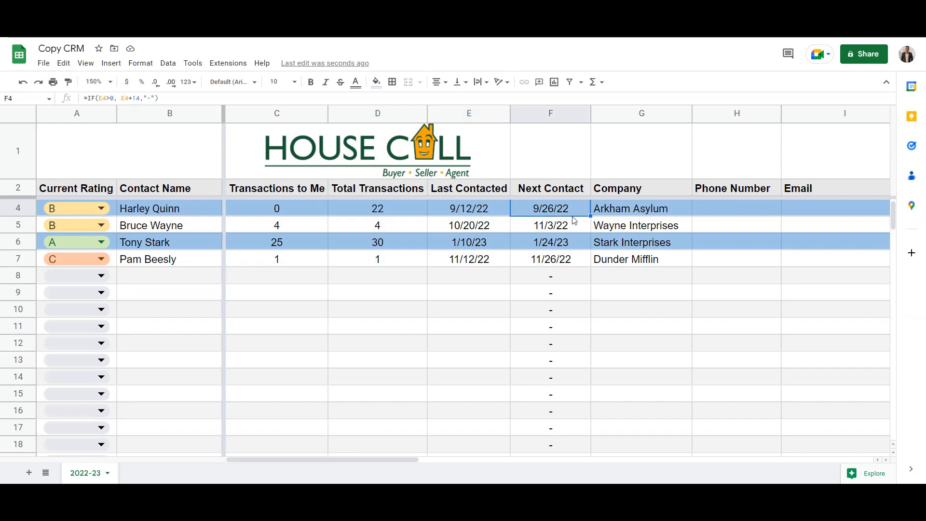
{"action": "mouse_move", "coordinate": [495, 215]}
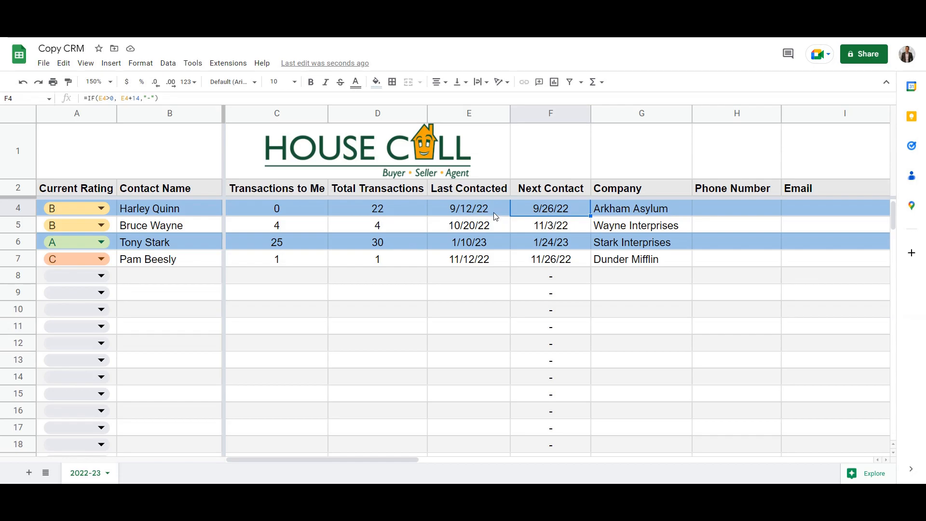
{"action": "left_click", "coordinate": [549, 291]}
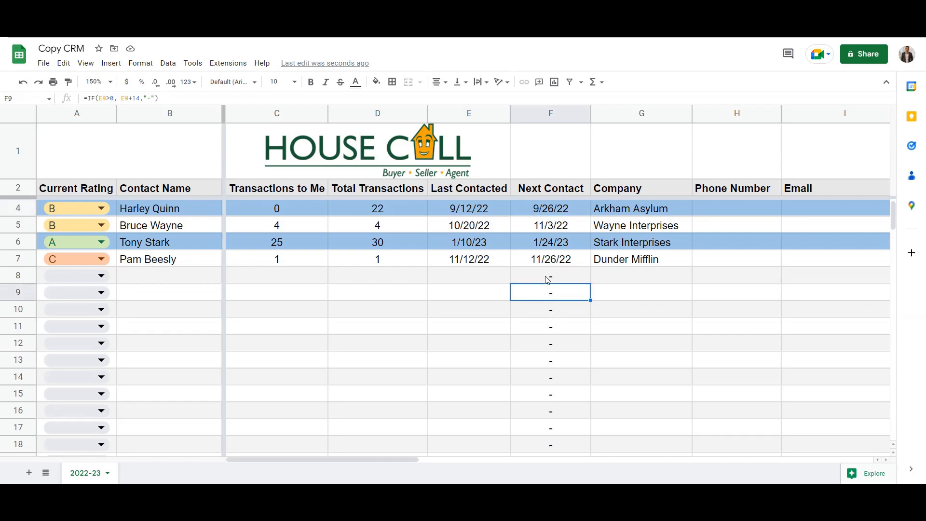
{"action": "left_click", "coordinate": [550, 394]}
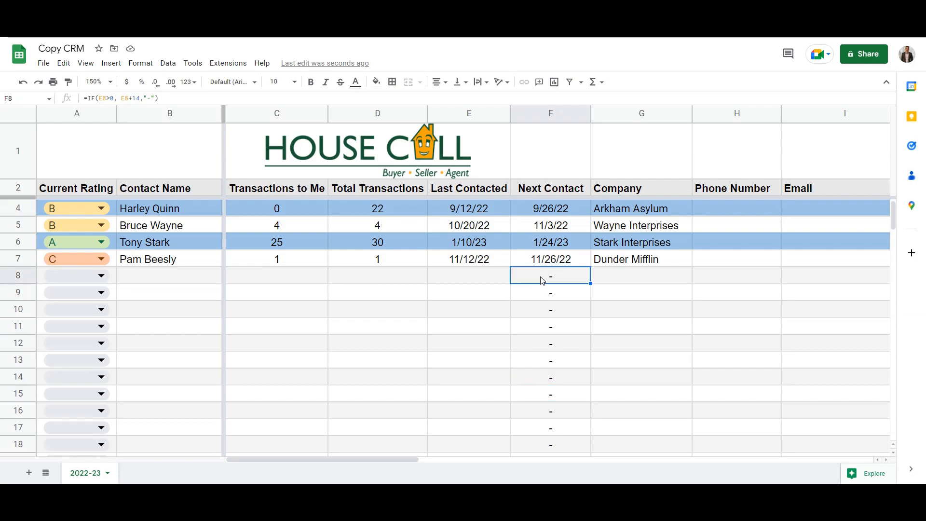
{"action": "double_click", "coordinate": [550, 275]}
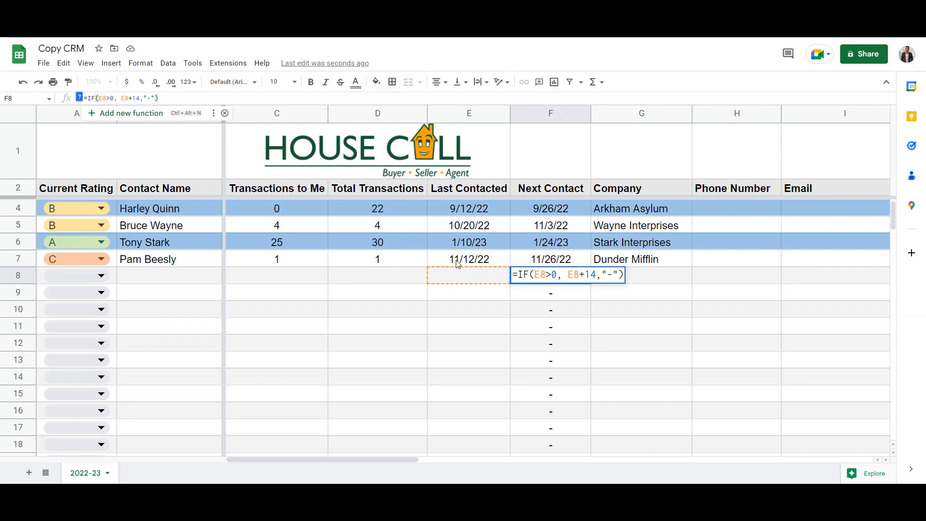
{"action": "mouse_move", "coordinate": [484, 264]}
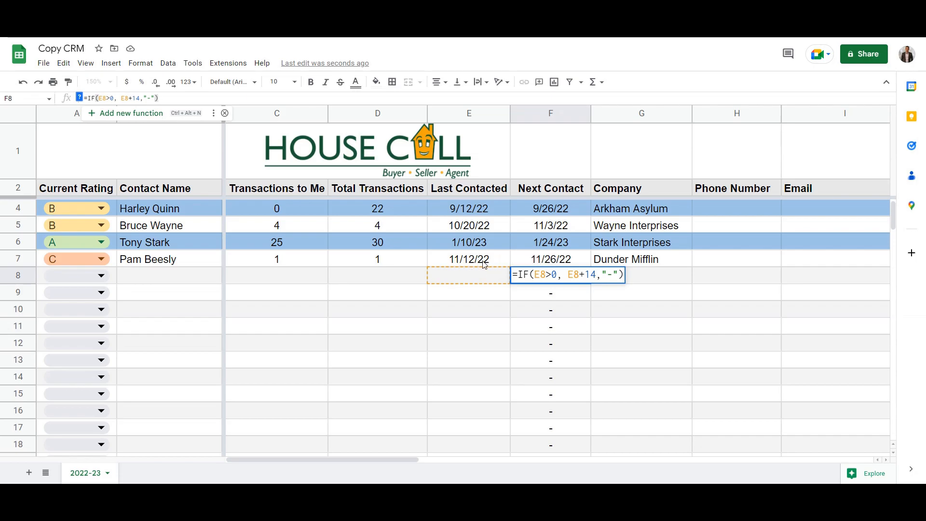
{"action": "mouse_move", "coordinate": [456, 278]}
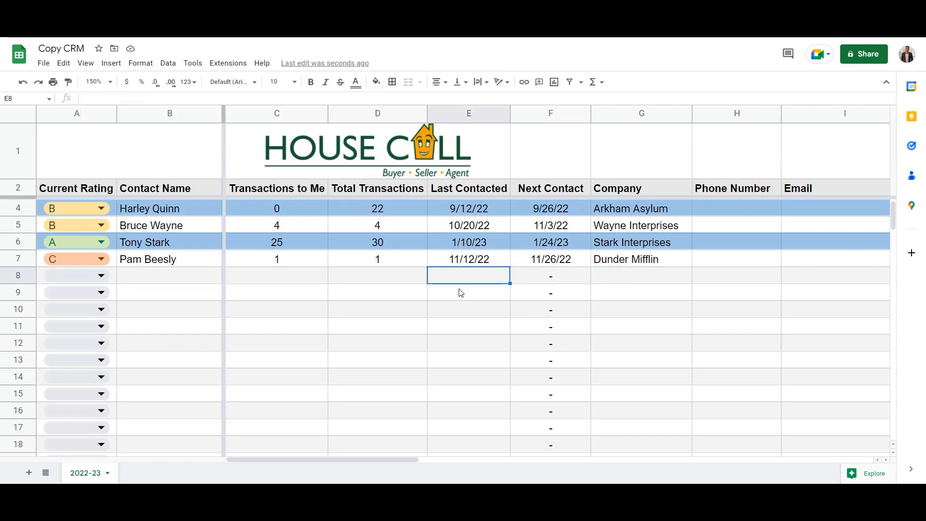
{"action": "type", "text": "22"}
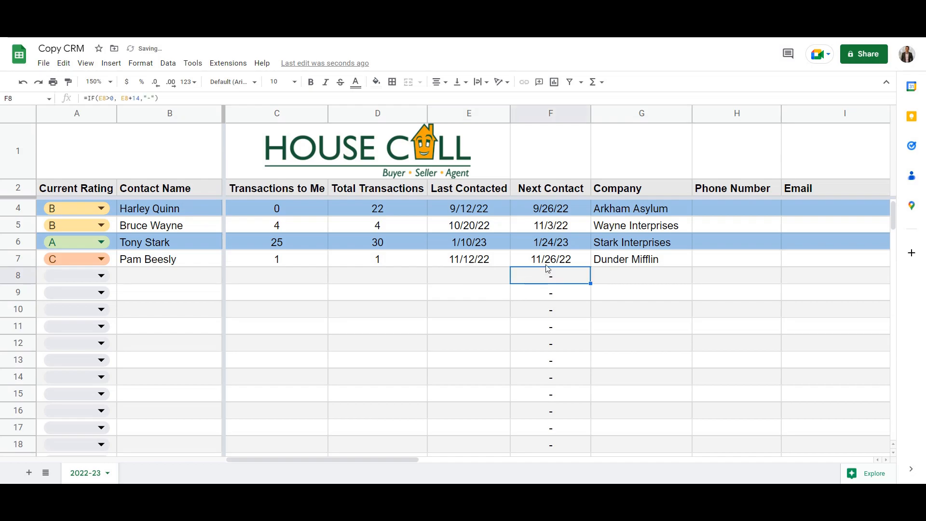
{"action": "left_click", "coordinate": [549, 259]}
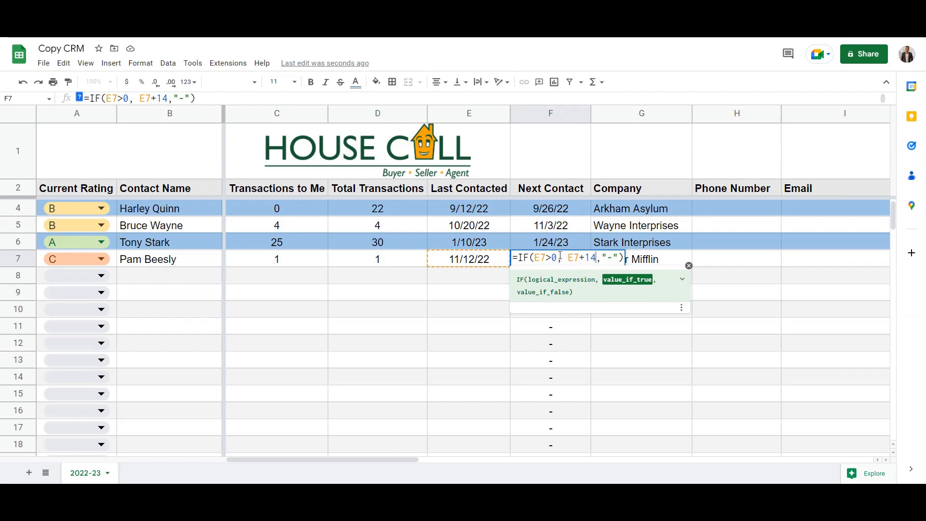
{"action": "mouse_move", "coordinate": [605, 278]}
{"action": "type", "text": "2"}
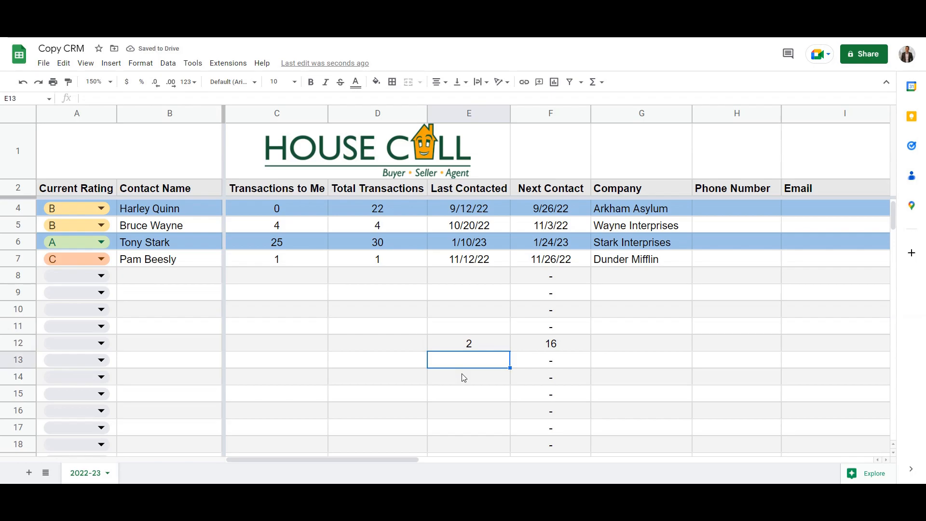
{"action": "left_click", "coordinate": [469, 208]}
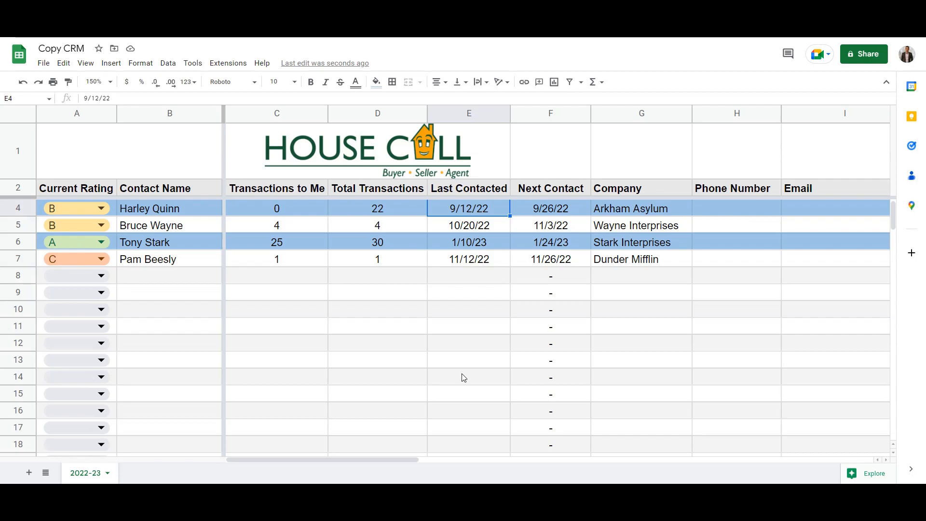
{"action": "left_click", "coordinate": [549, 258]}
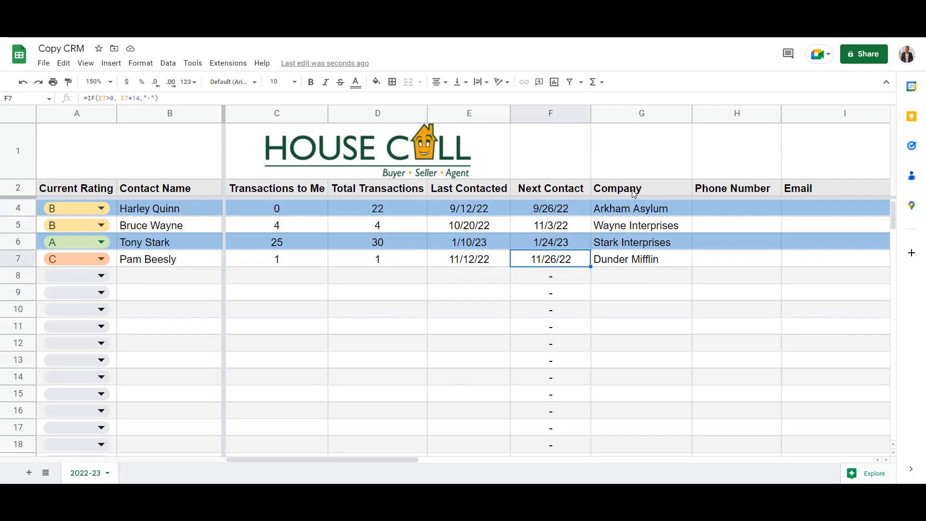
{"action": "left_click", "coordinate": [640, 188]}
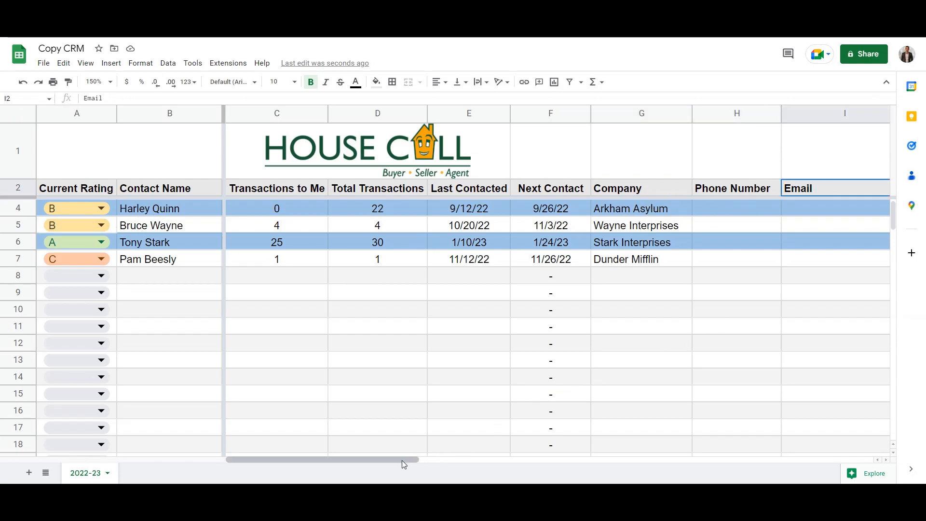
{"action": "scroll", "scroll_direction": "right", "scroll_amount": 3}
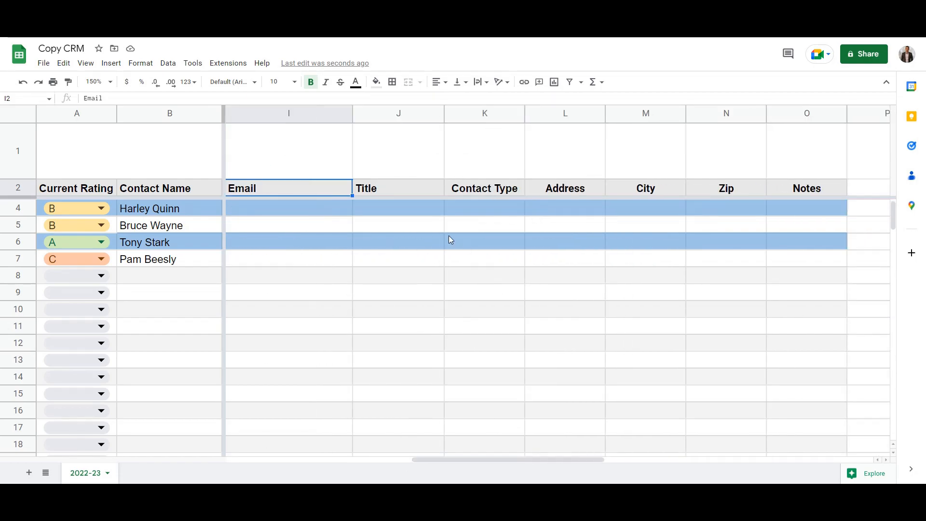
{"action": "left_click", "coordinate": [398, 188]}
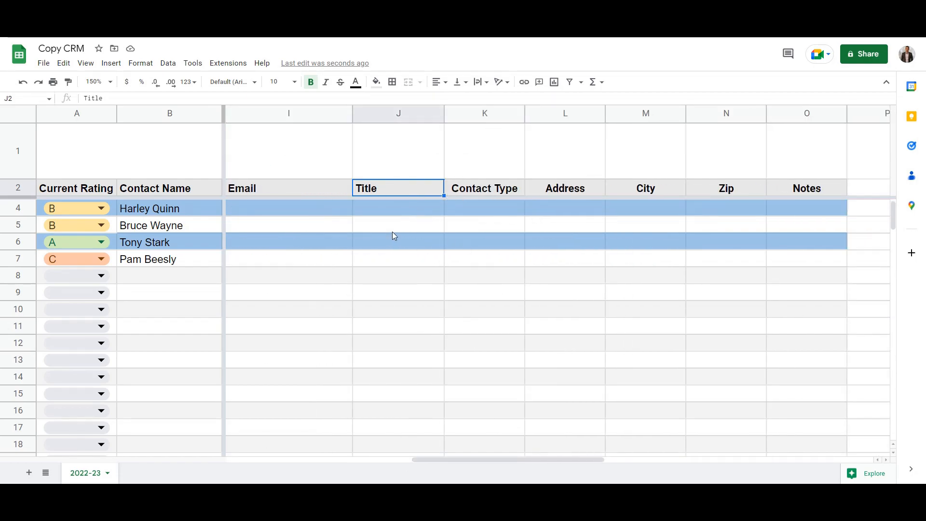
{"action": "left_click", "coordinate": [563, 188]}
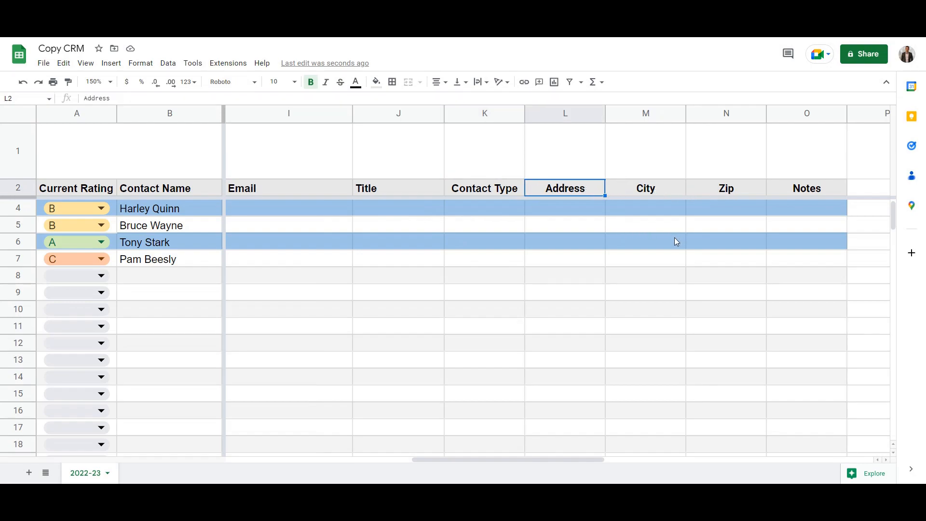
{"action": "left_click", "coordinate": [806, 188]}
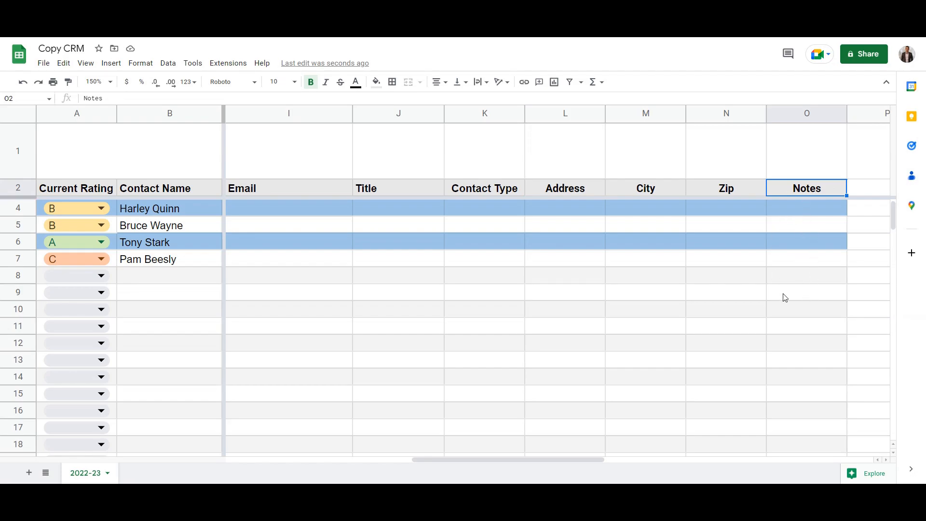
{"action": "mouse_move", "coordinate": [804, 293]}
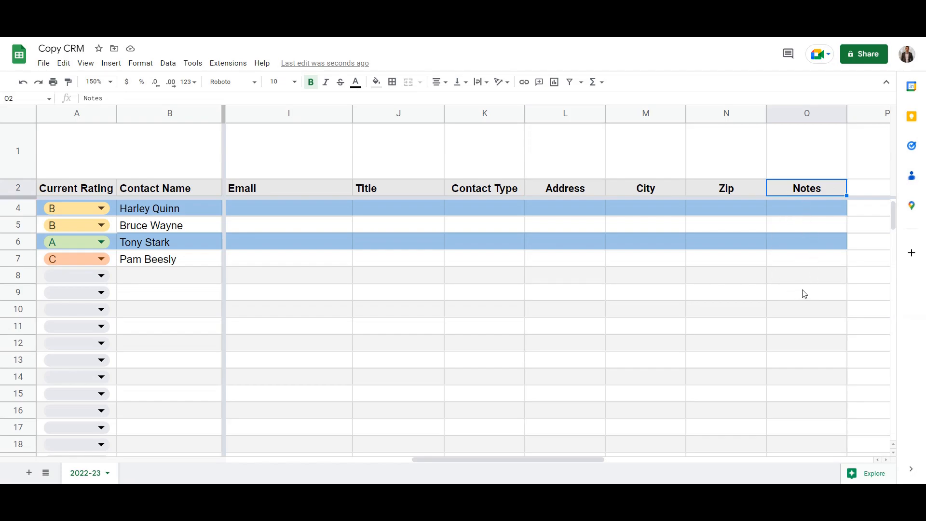
{"action": "mouse_move", "coordinate": [184, 261]}
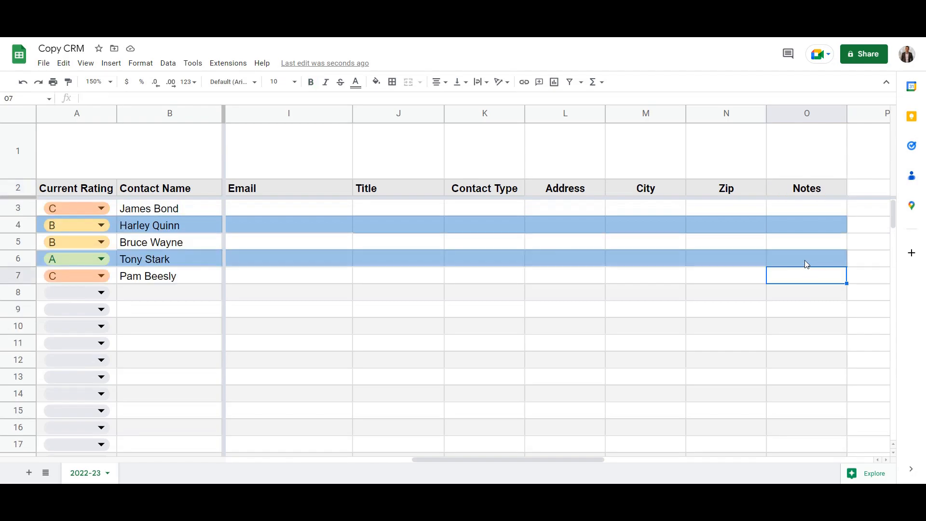
{"action": "left_click", "coordinate": [725, 258]}
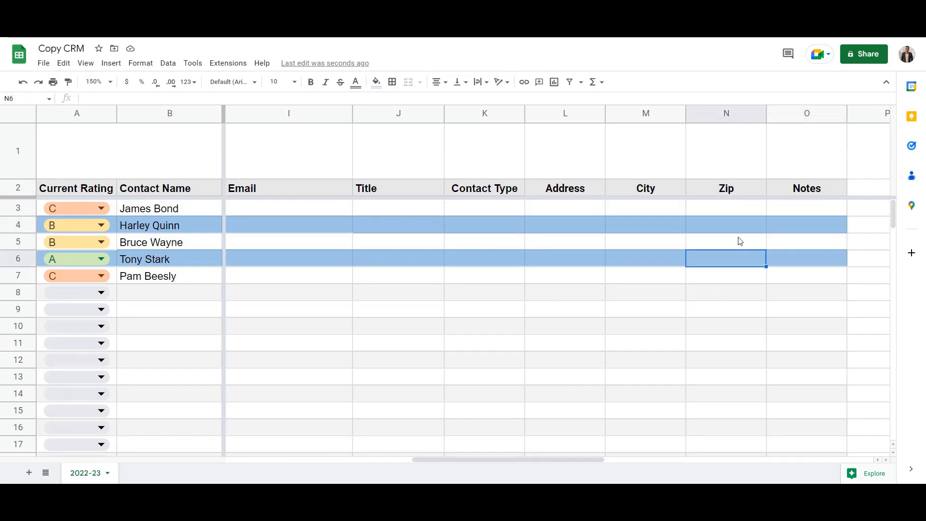
Review Harley Quinn's 0/22, Tony Stark's 30 and Bruce Wayne's 4 transaction counts
{"action": "scroll", "scroll_direction": "left", "scroll_amount": 3}
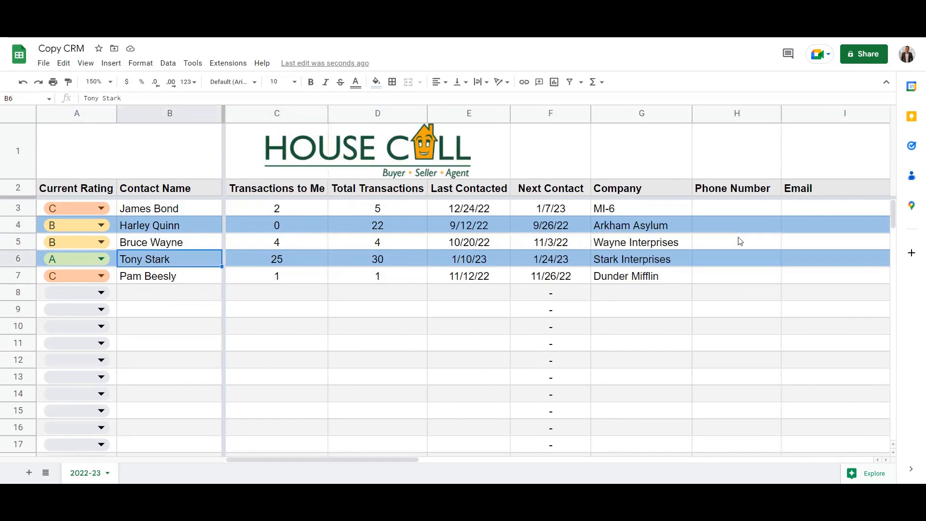
{"action": "left_click", "coordinate": [377, 258]}
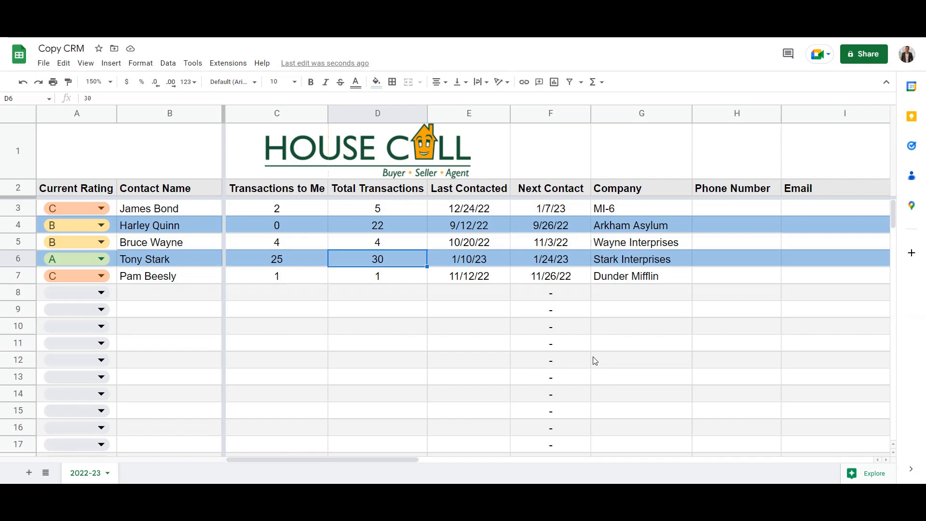
{"action": "mouse_move", "coordinate": [277, 267]}
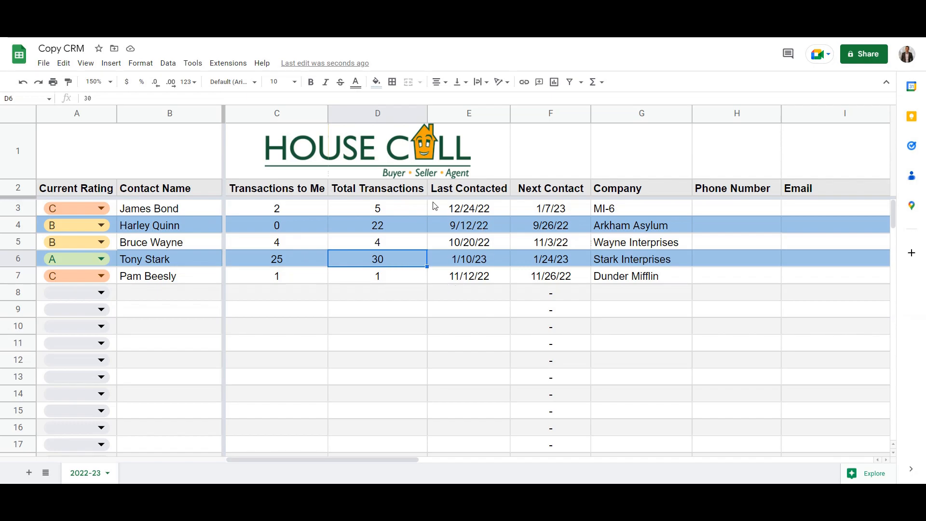
{"action": "left_click", "coordinate": [276, 225]}
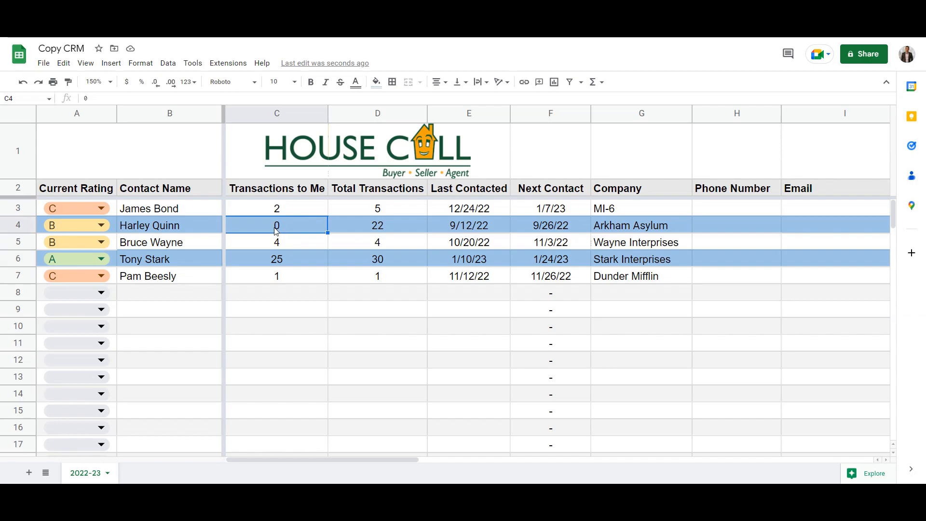
{"action": "mouse_move", "coordinate": [286, 226]}
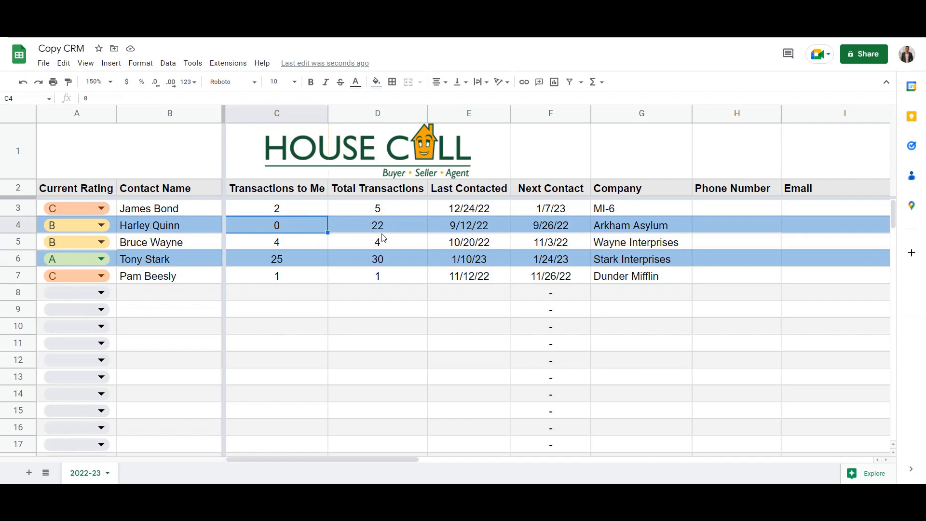
{"action": "mouse_move", "coordinate": [388, 228]}
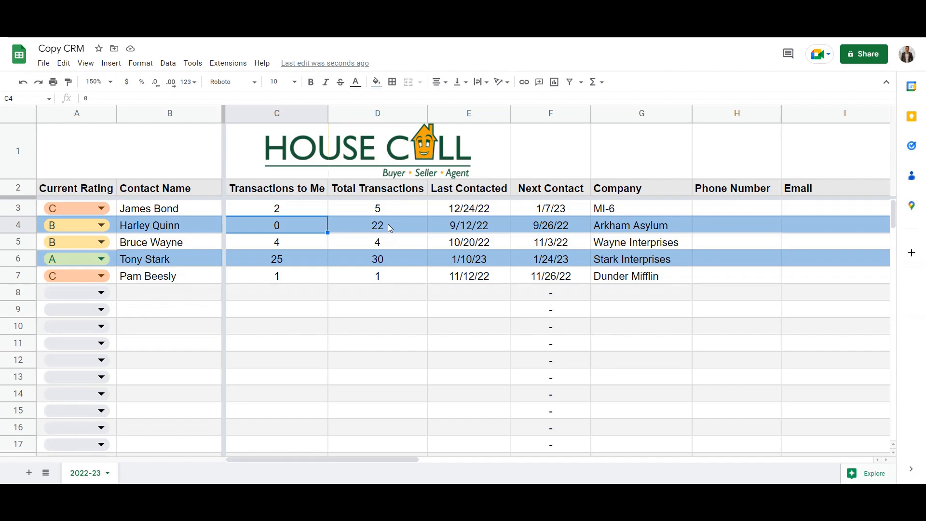
{"action": "left_click", "coordinate": [378, 225]}
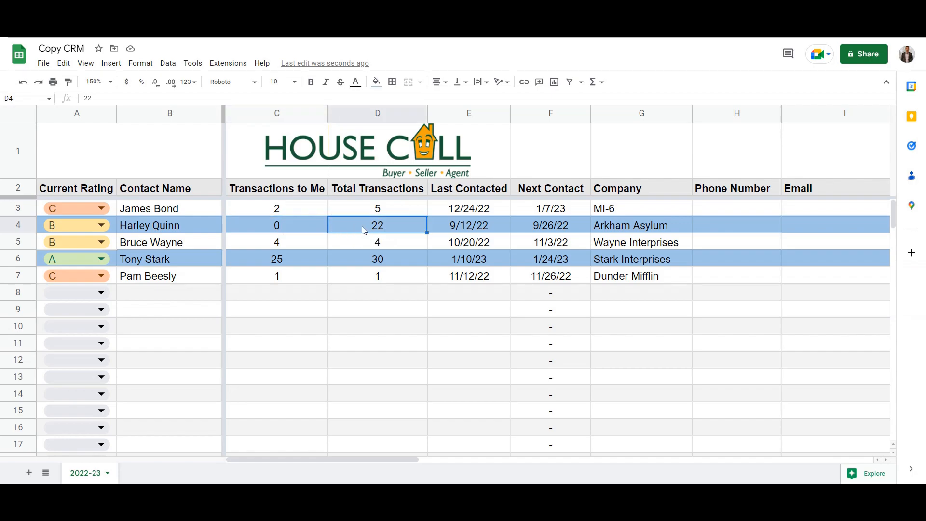
{"action": "mouse_move", "coordinate": [291, 223]}
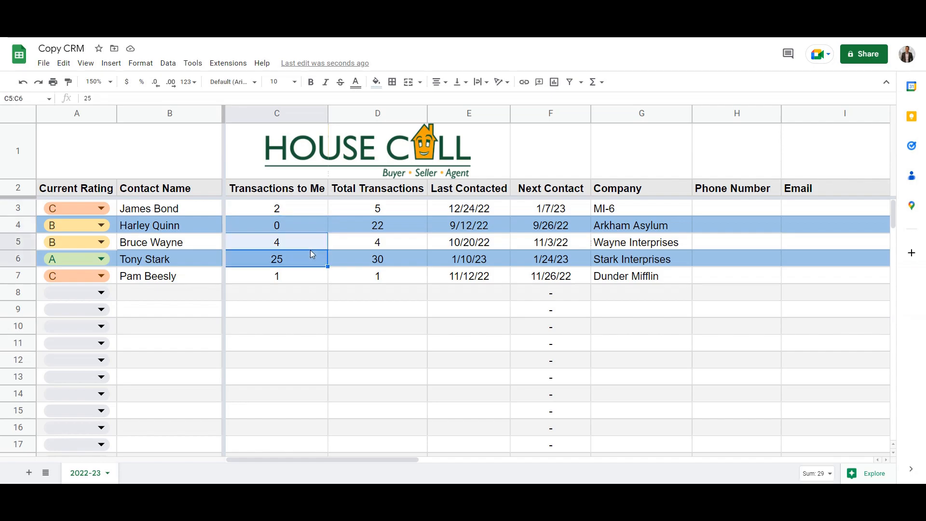
{"action": "left_click", "coordinate": [378, 242]}
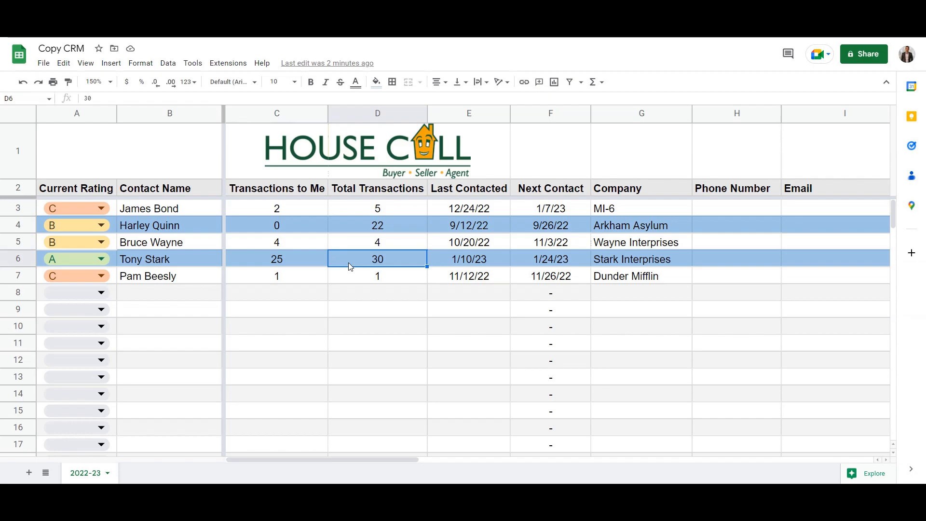
{"action": "left_click", "coordinate": [377, 242]}
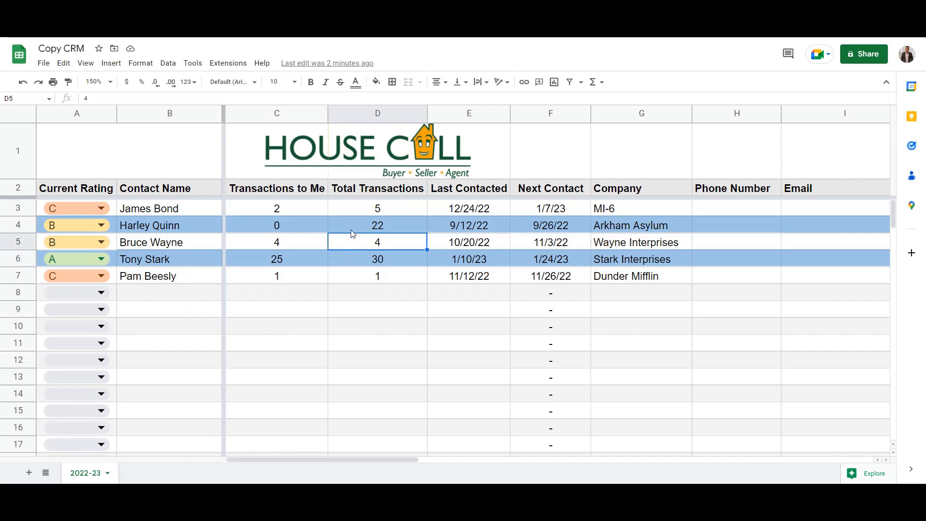
{"action": "mouse_move", "coordinate": [405, 262]}
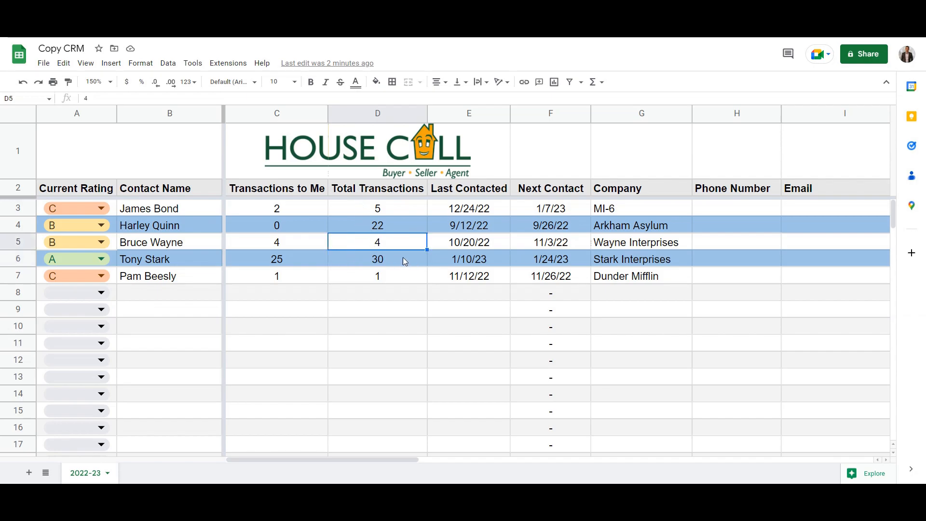
Review Tony Stark's 25/30 and Pam Beesly's 1/1 transaction counts, then settle on an empty cell
{"action": "left_click", "coordinate": [378, 291]}
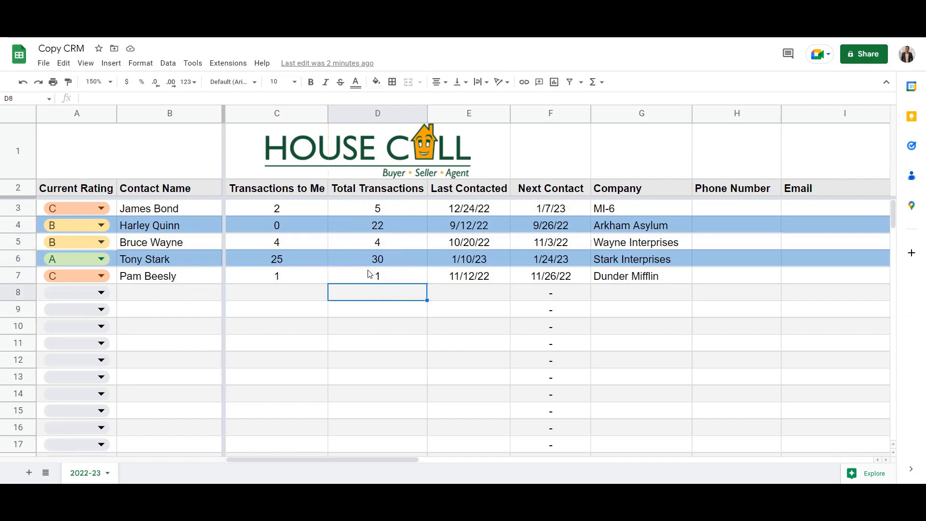
{"action": "left_click", "coordinate": [276, 258]}
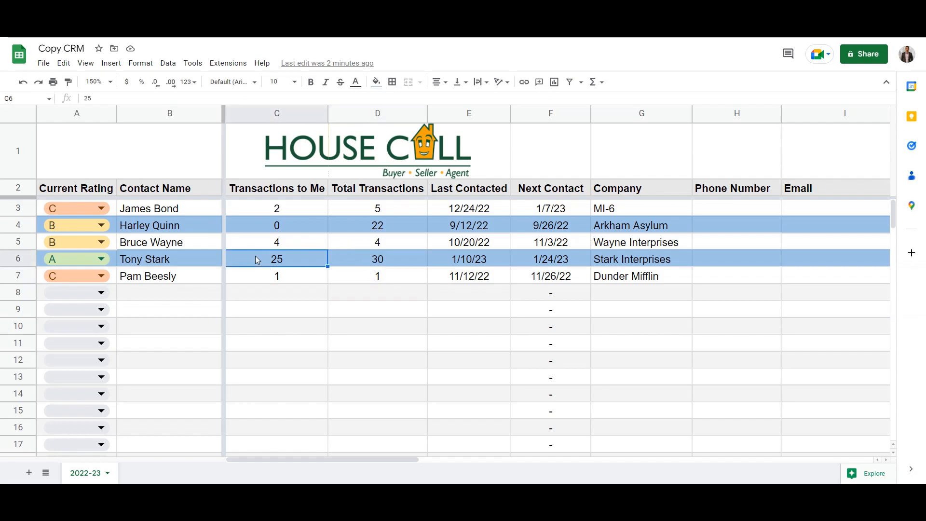
{"action": "left_click", "coordinate": [377, 258]}
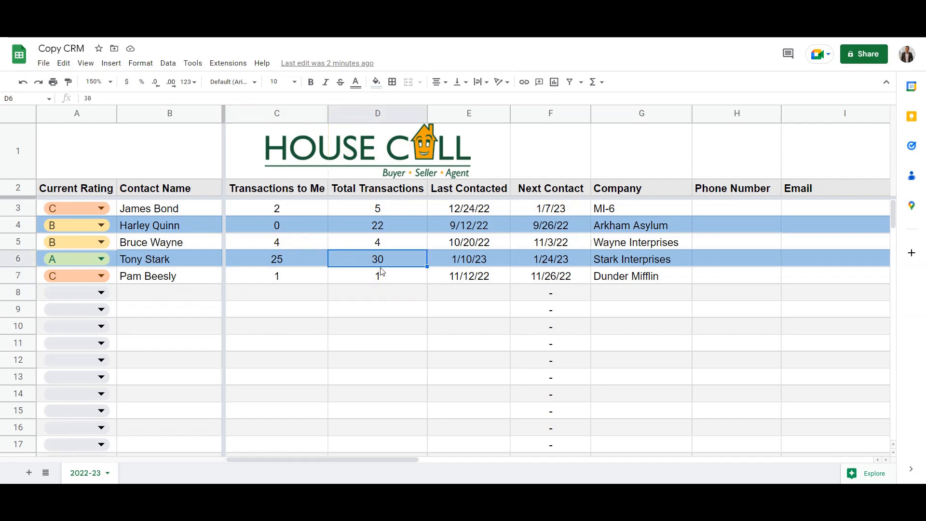
{"action": "left_click", "coordinate": [377, 276]}
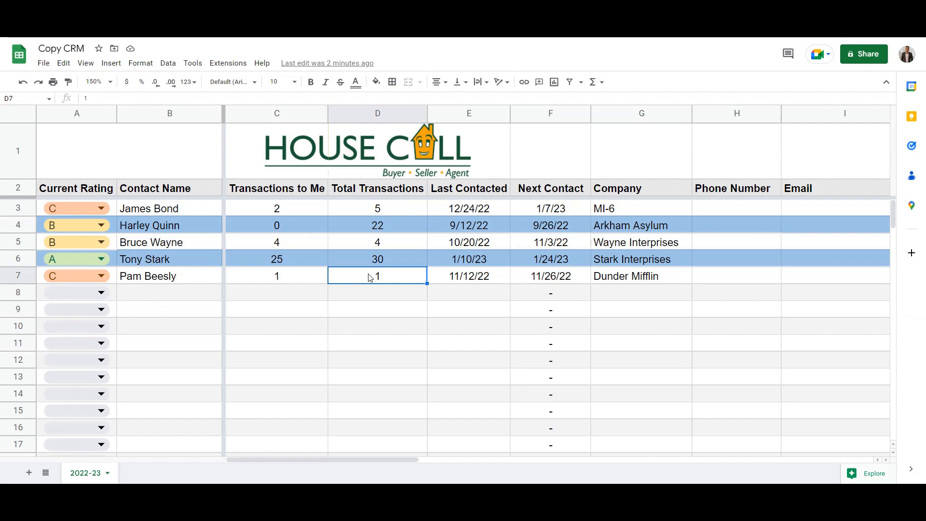
{"action": "left_click", "coordinate": [277, 276]}
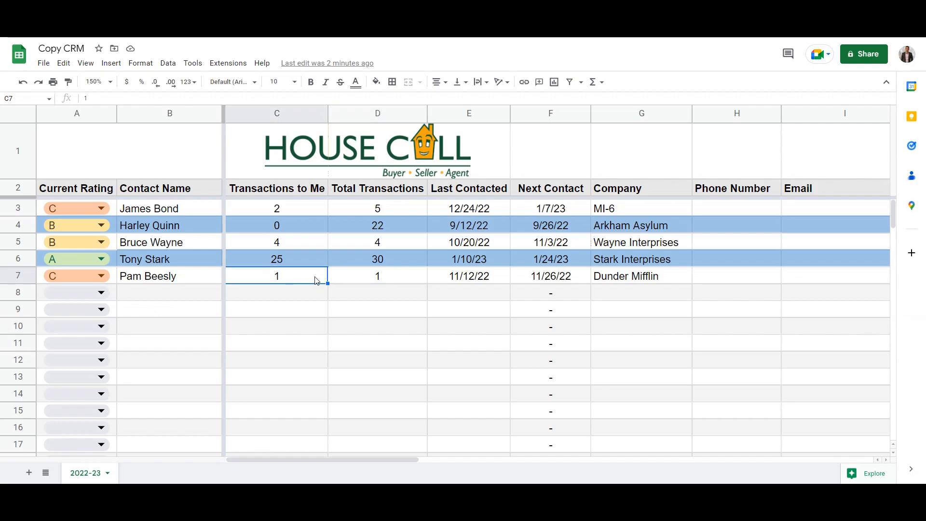
{"action": "left_click", "coordinate": [377, 291]}
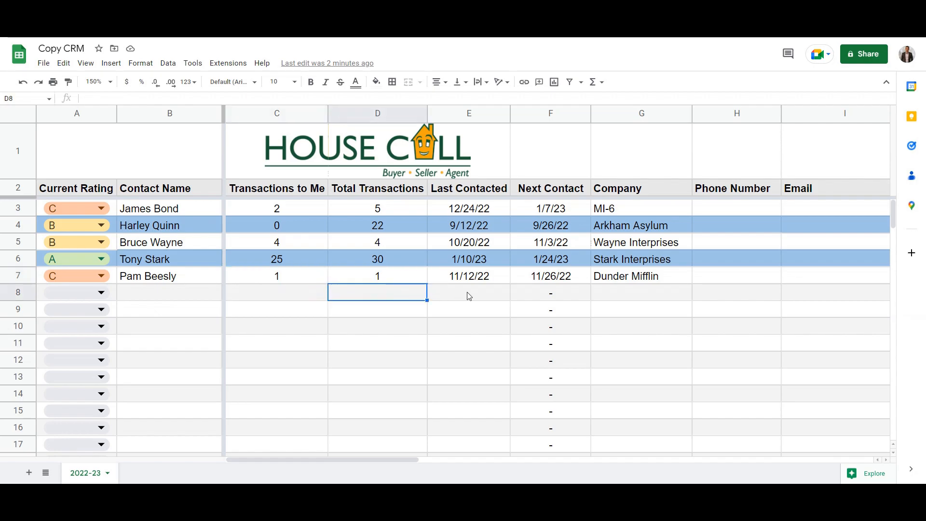
{"action": "left_click", "coordinate": [641, 292]}
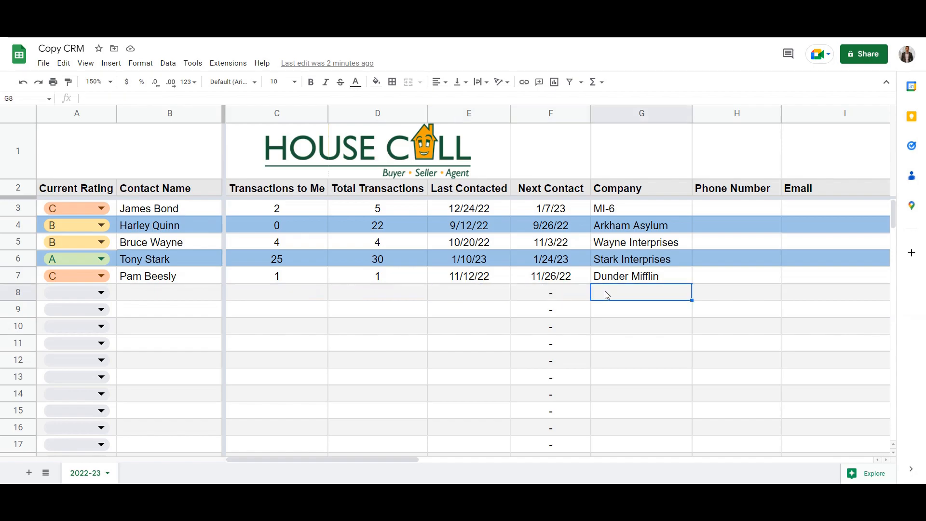